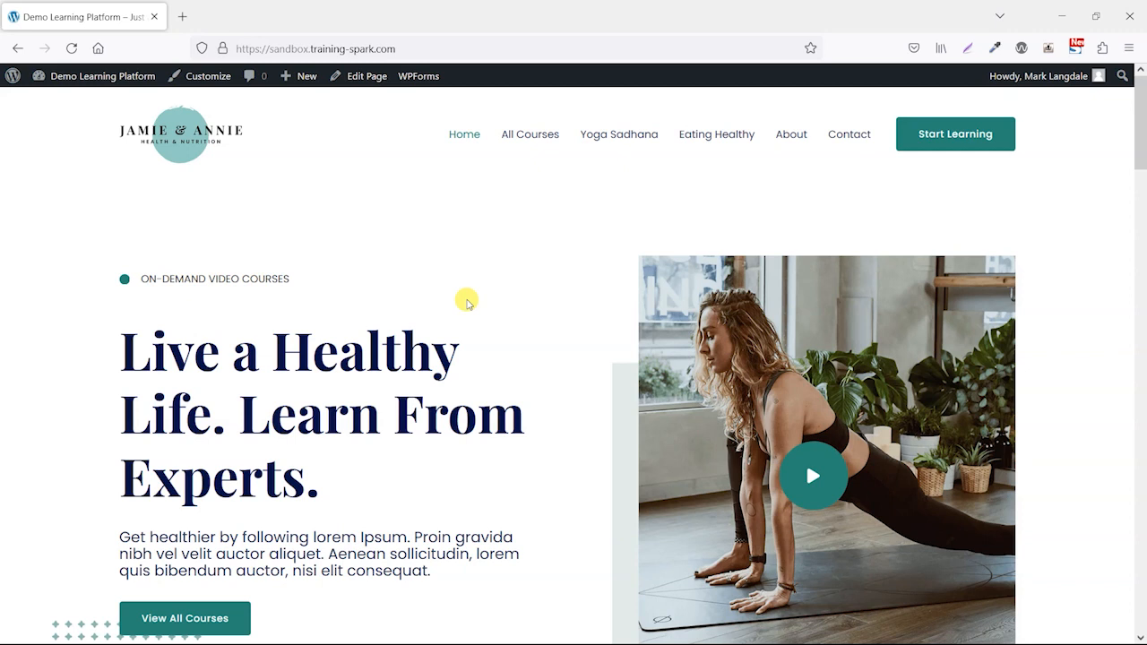
# Step: From All Courses, open the Seek Health with Yoga Sadhana course page and review its Course Content
pyautogui.click(530, 134)
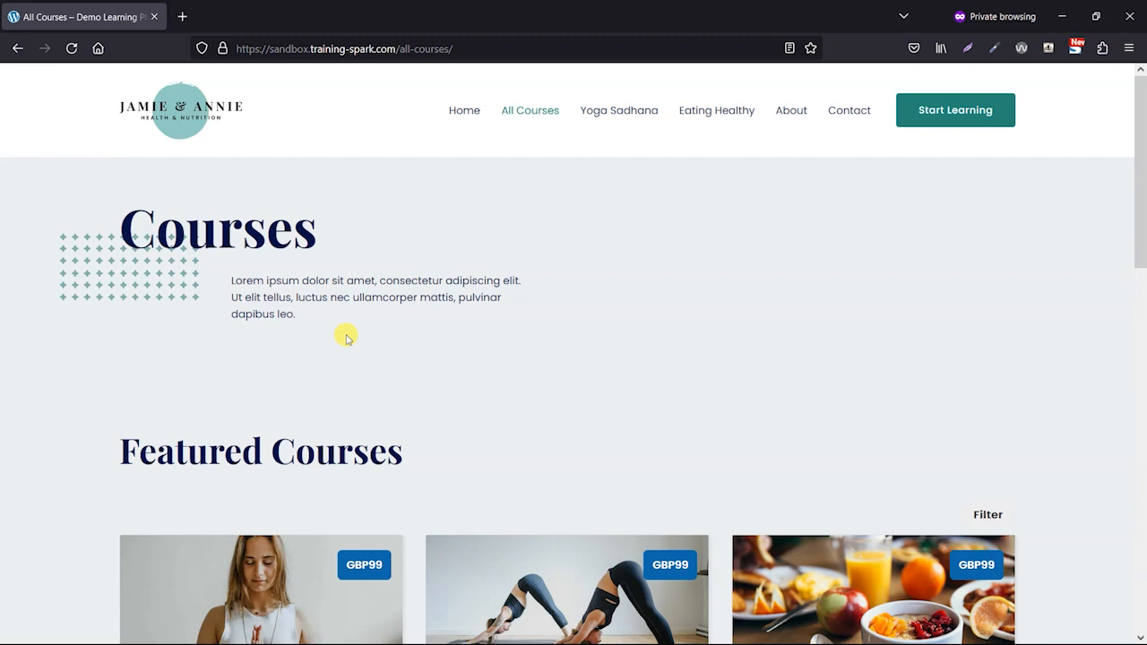
pyautogui.scroll(-3)
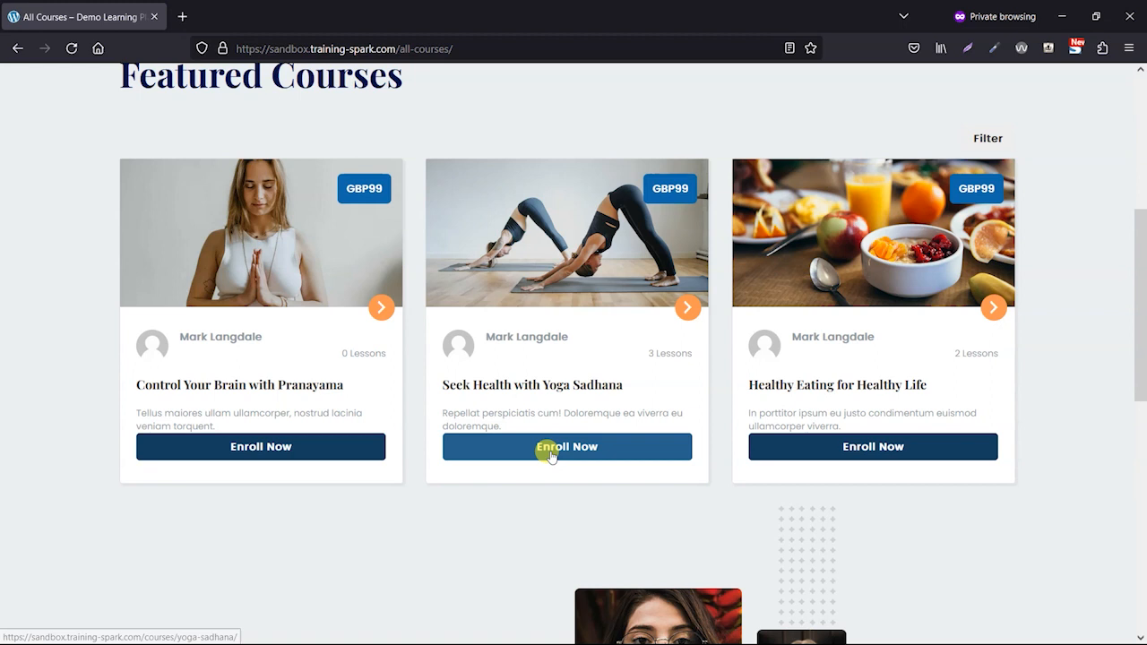
pyautogui.click(566, 446)
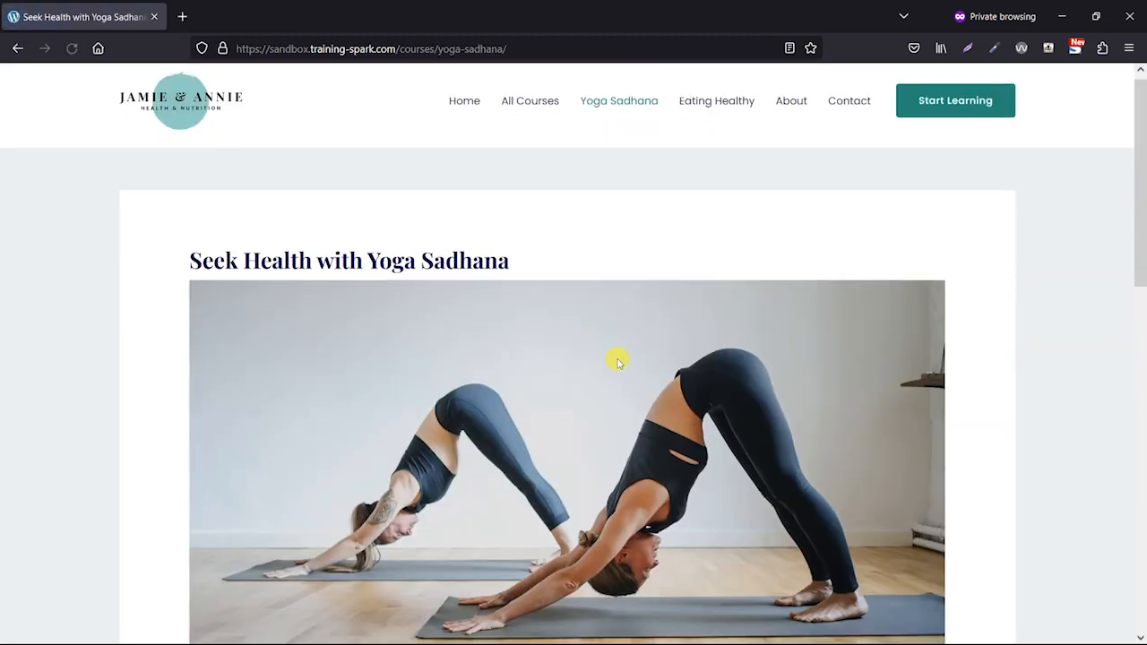
pyautogui.scroll(-3)
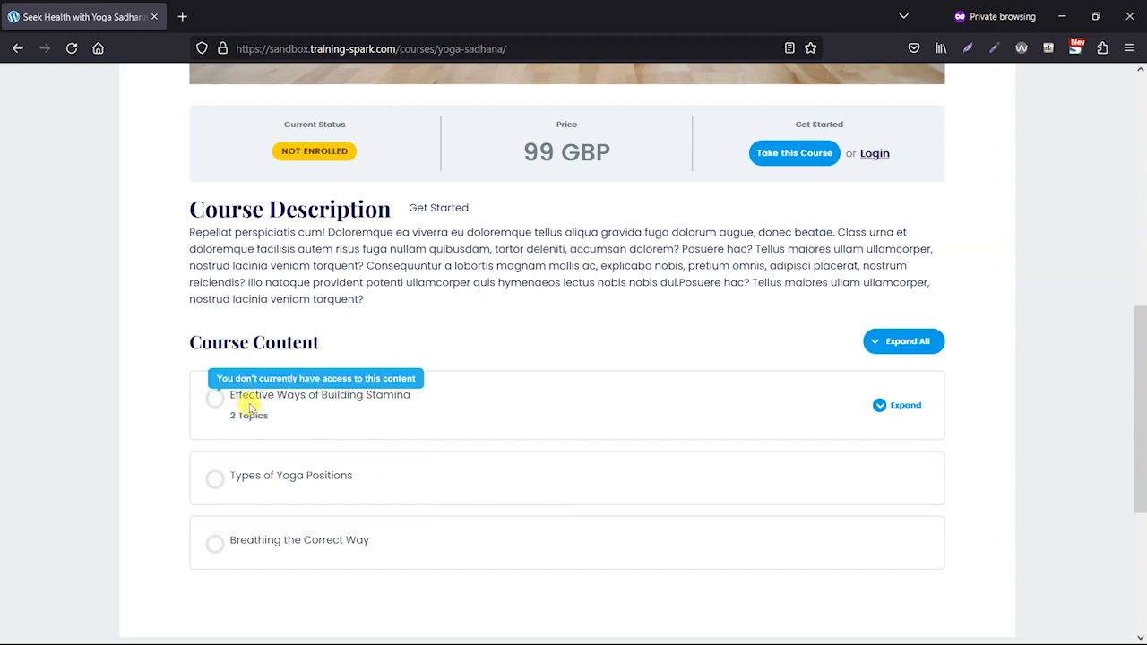
pyautogui.scroll(3)
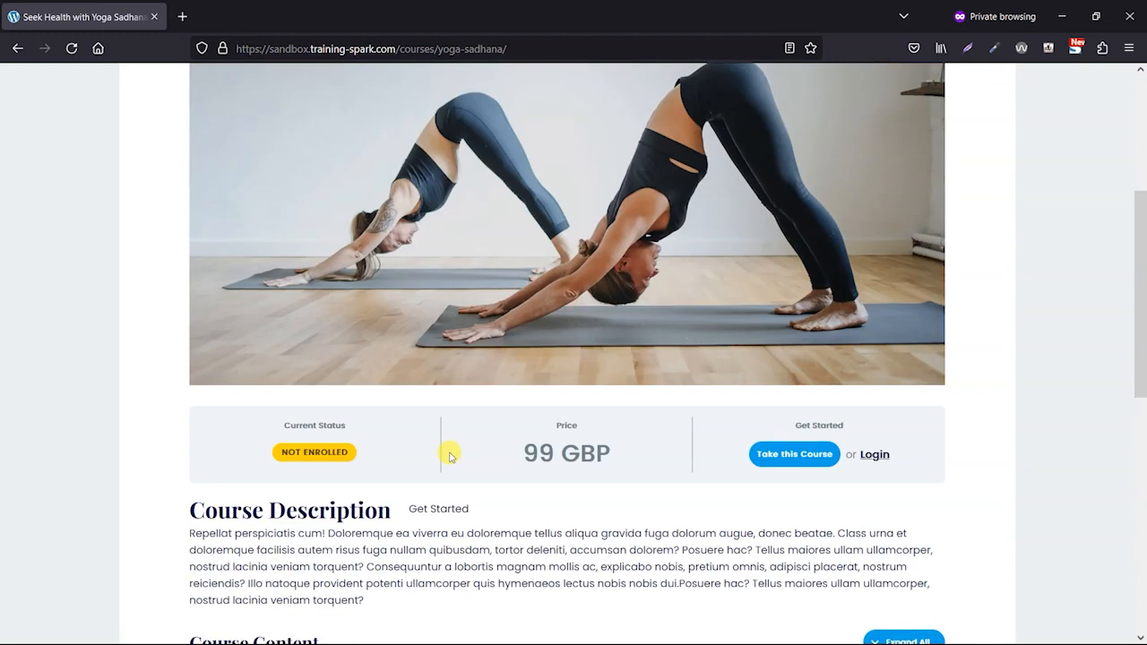
pyautogui.scroll(3)
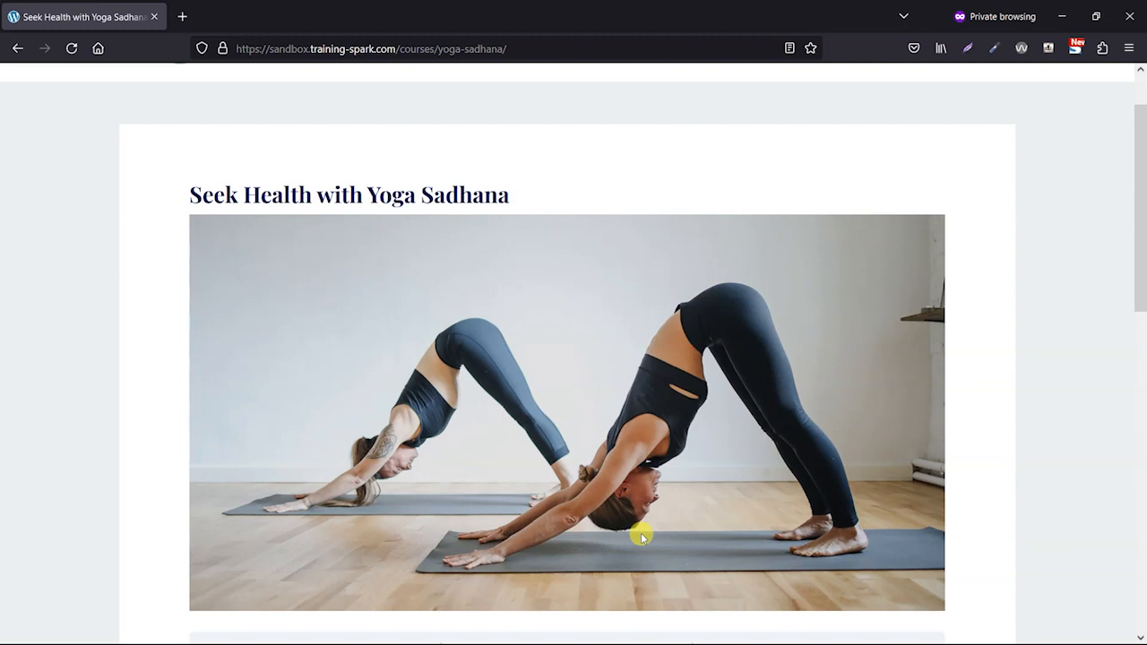
# Step: Scroll over the three lessons to see their no-access notice, then scroll back to the top
pyautogui.scroll(-3)
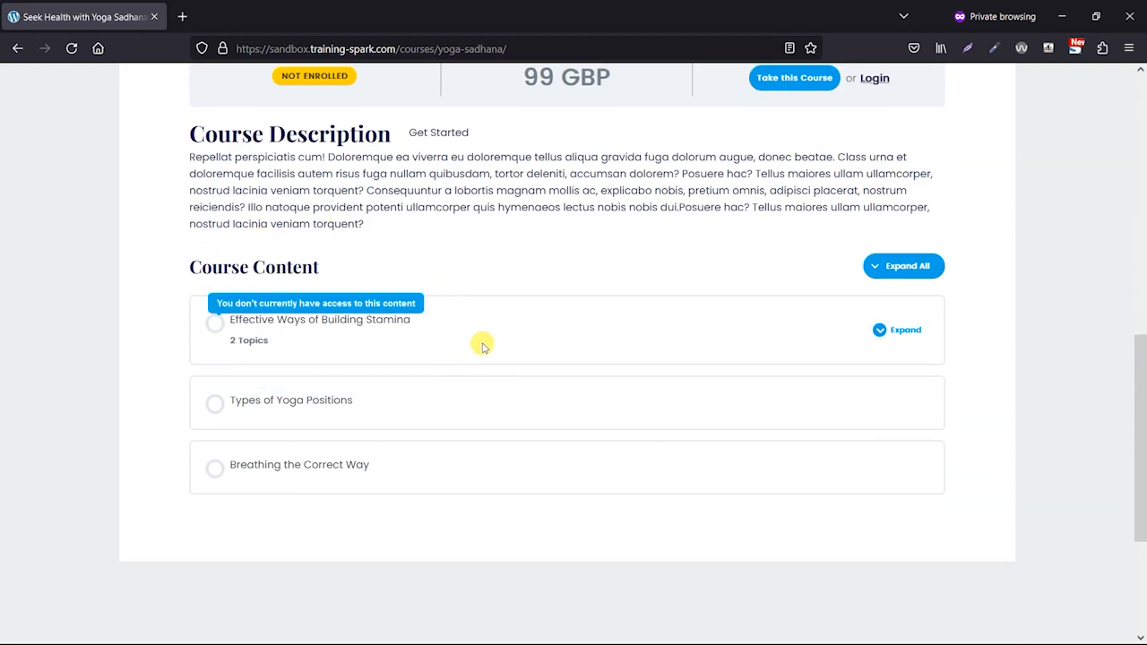
pyautogui.moveTo(319, 320)
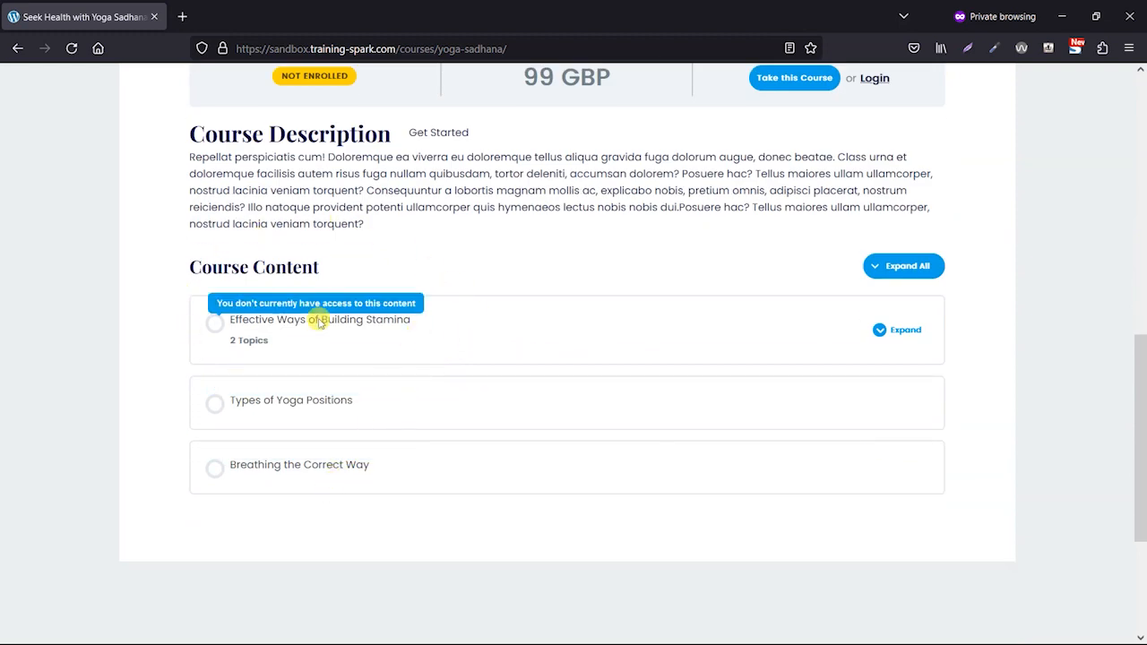
pyautogui.scroll(3)
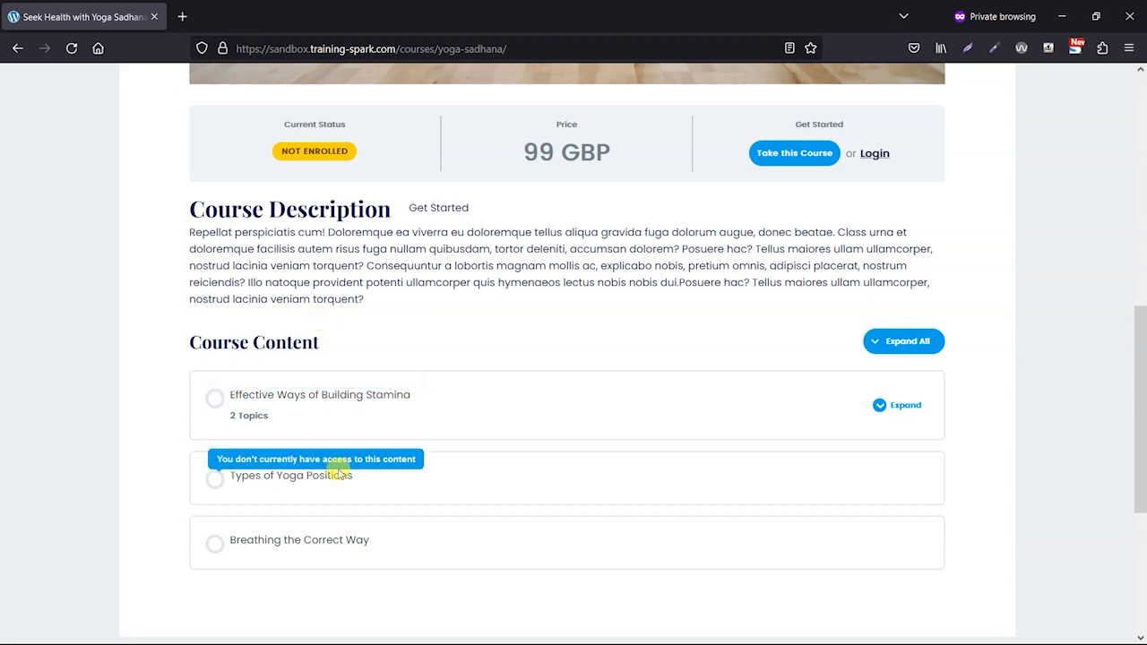
pyautogui.scroll(3)
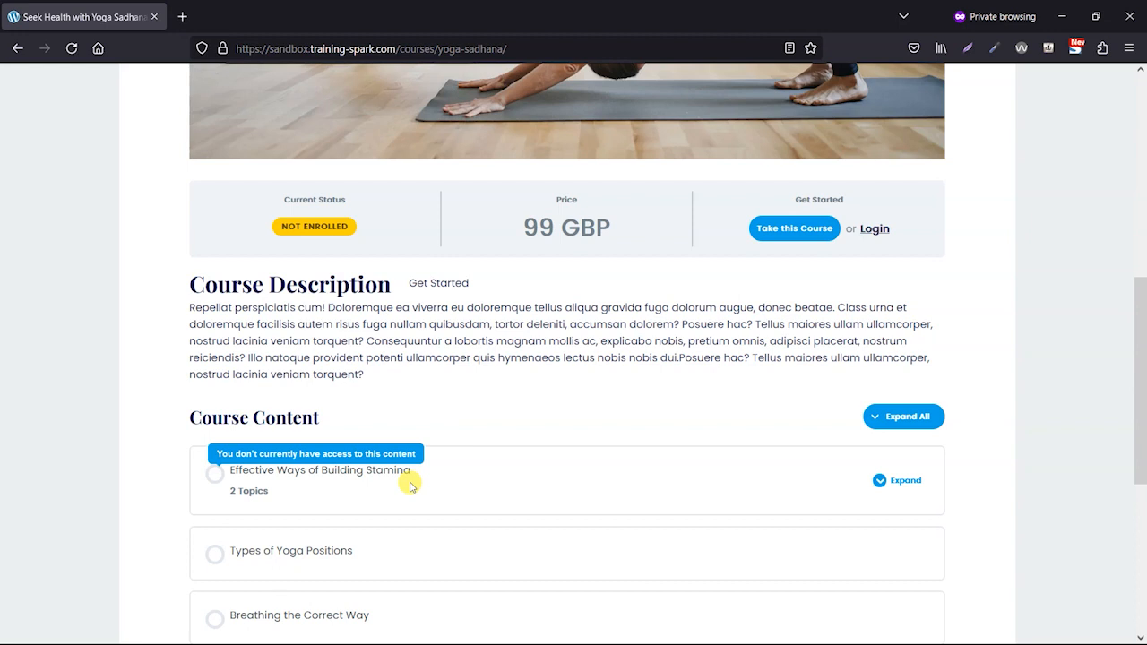
pyautogui.scroll(3)
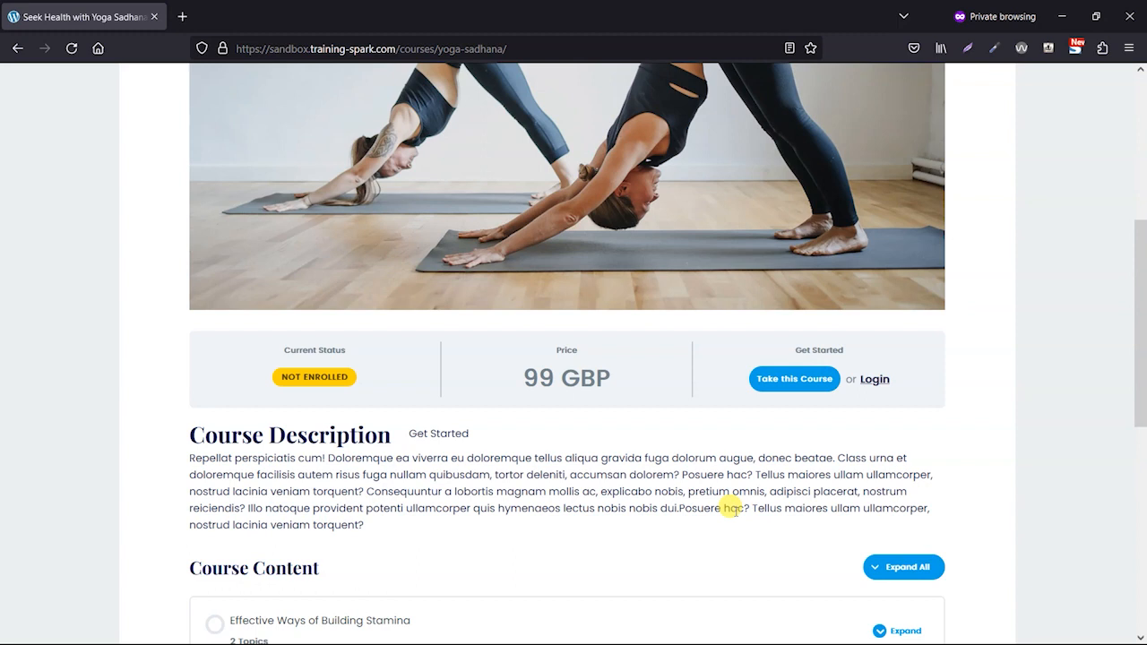
pyautogui.scroll(3)
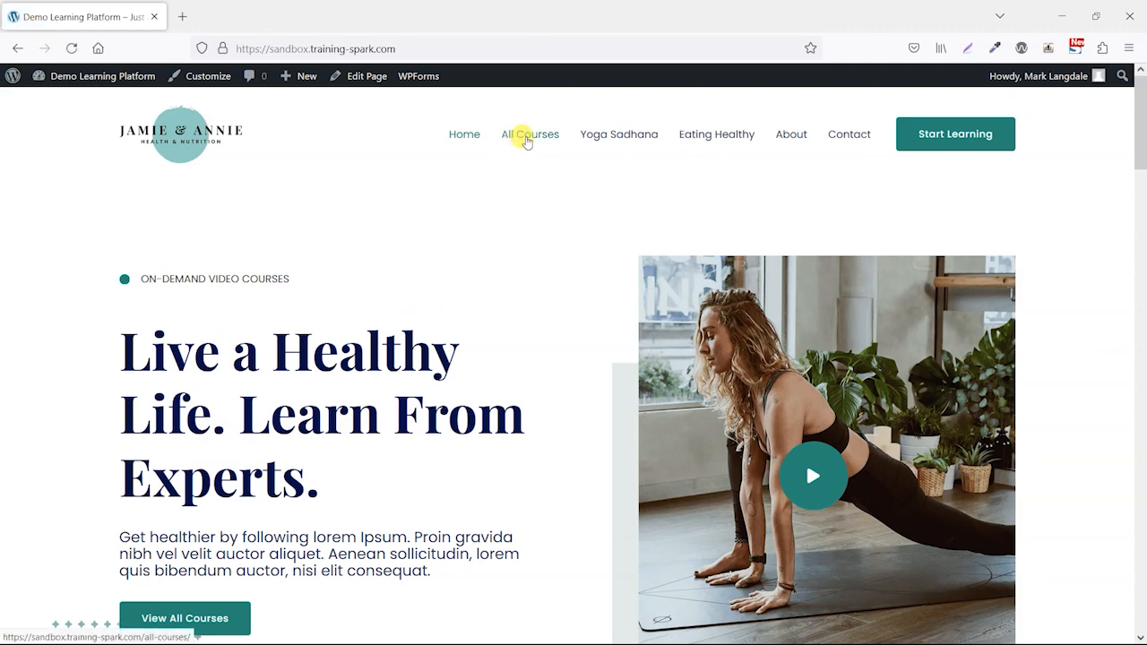
# Step: From All Courses, continue study on Seek Health with Yoga Sadhana as the admin
pyautogui.click(529, 133)
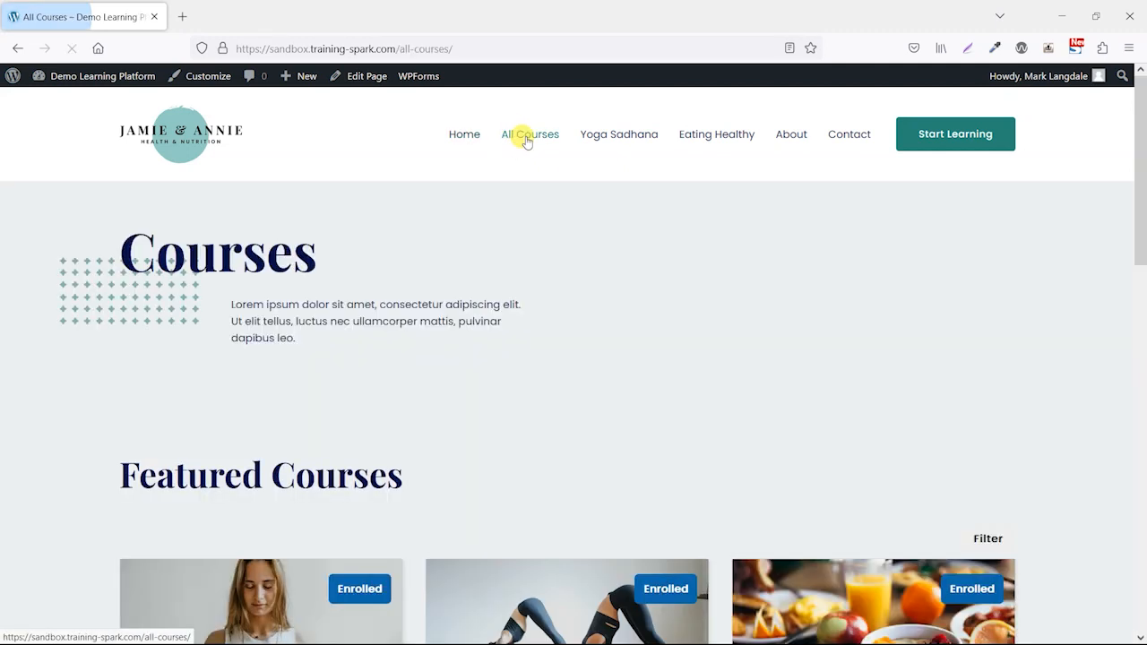
pyautogui.scroll(-3)
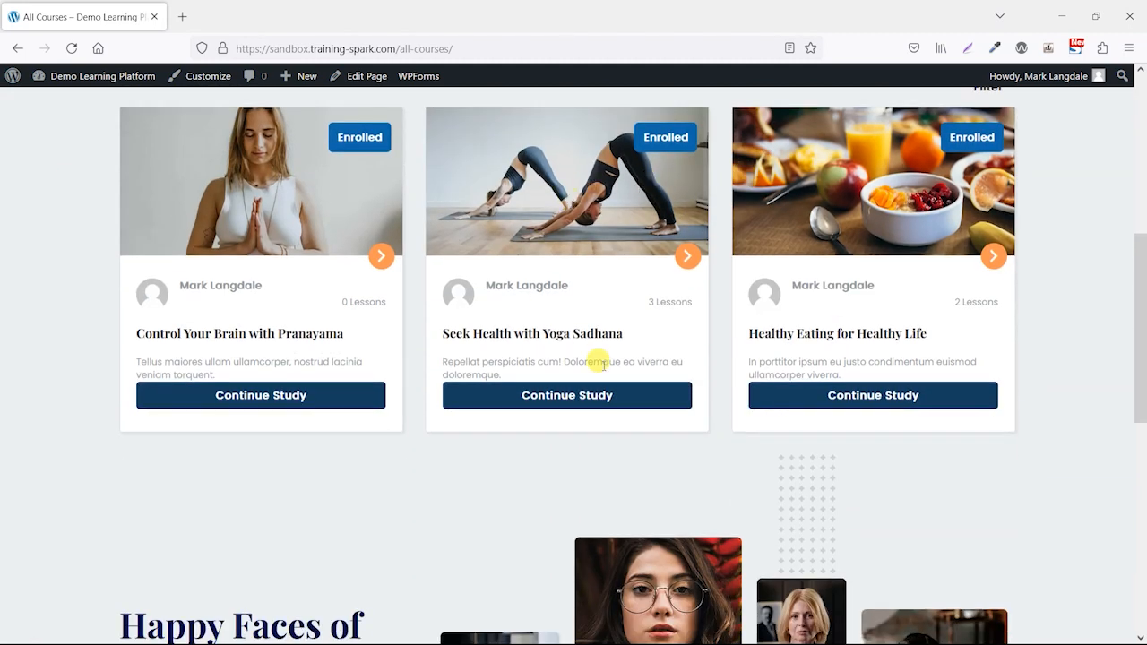
pyautogui.click(566, 395)
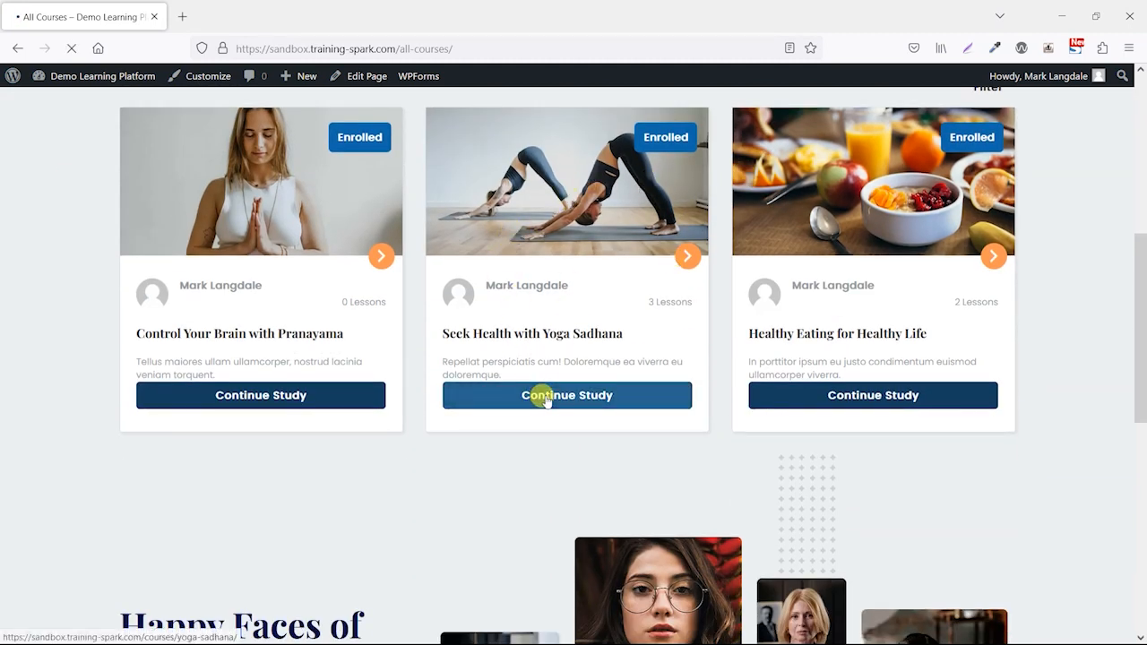
pyautogui.click(566, 395)
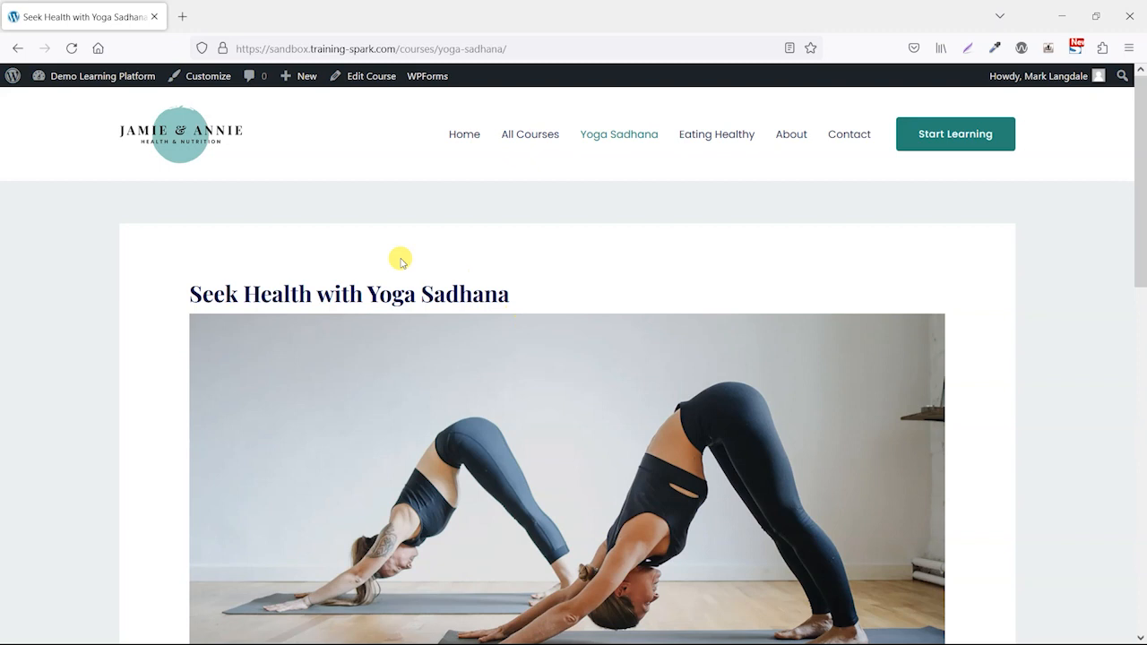
# Step: Open the Effective Ways of Building Stamina lesson from Course Content
pyautogui.scroll(-3)
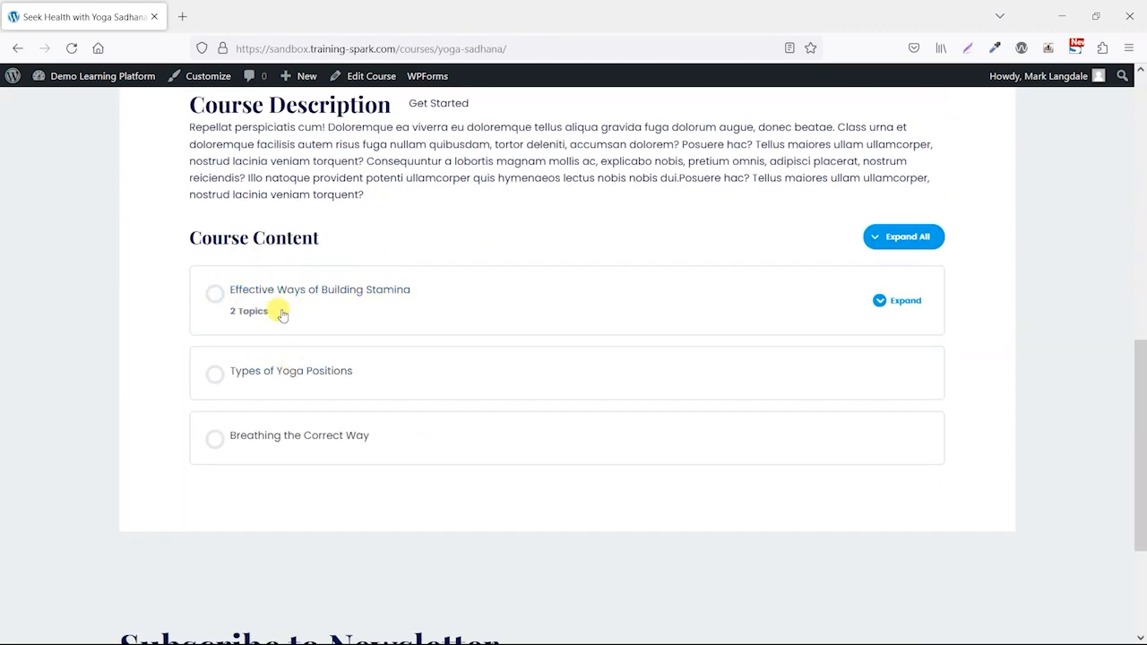
pyautogui.moveTo(320, 290)
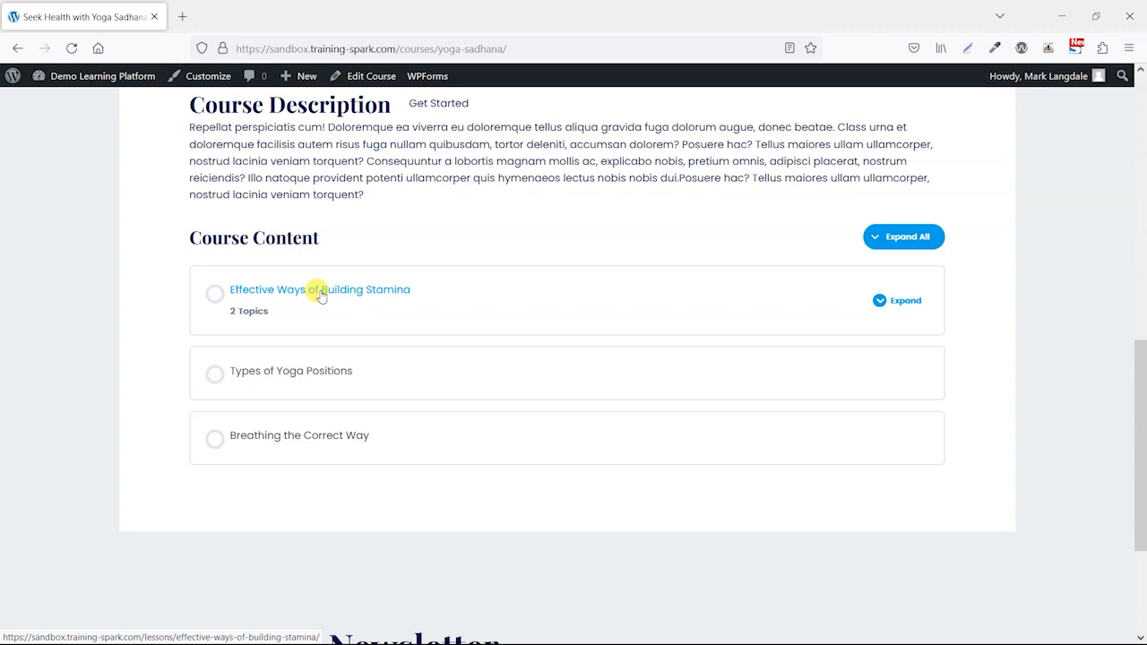
pyautogui.click(320, 289)
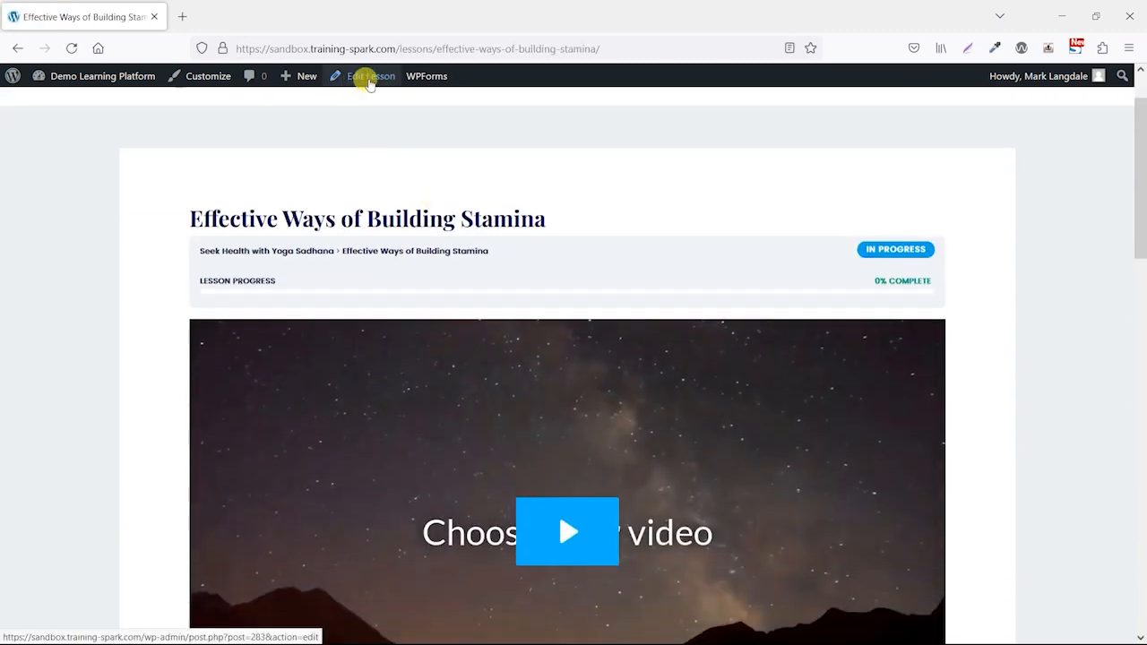
# Step: Open the lesson in the editor and show its LearnDash Settings
pyautogui.click(370, 75)
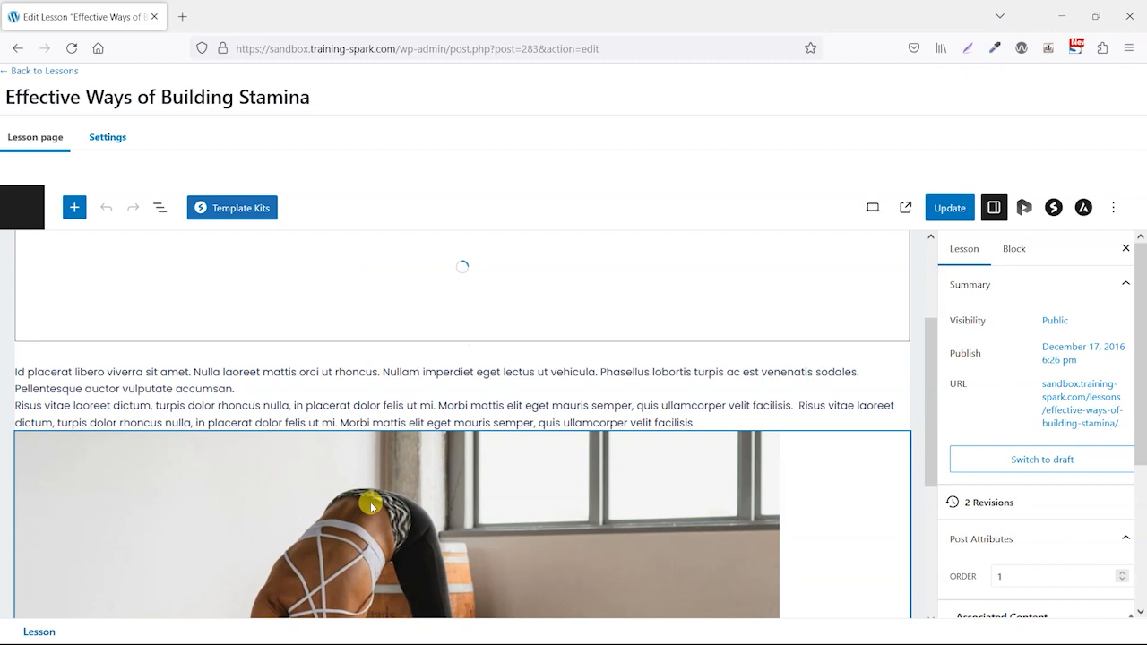
pyautogui.scroll(3)
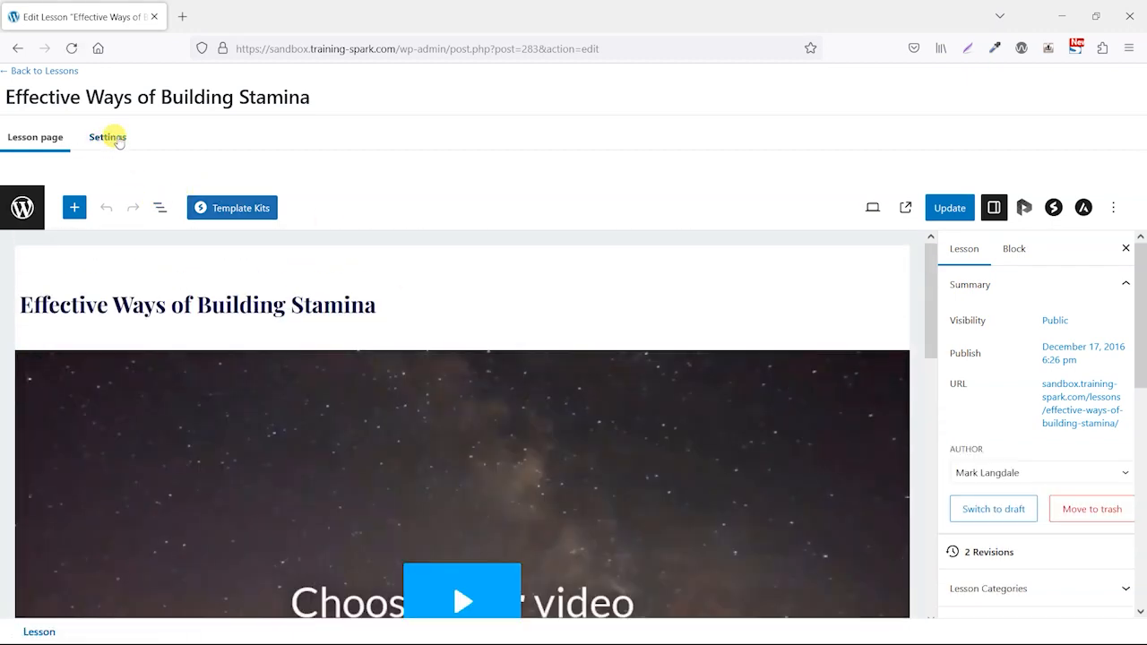
pyautogui.click(107, 137)
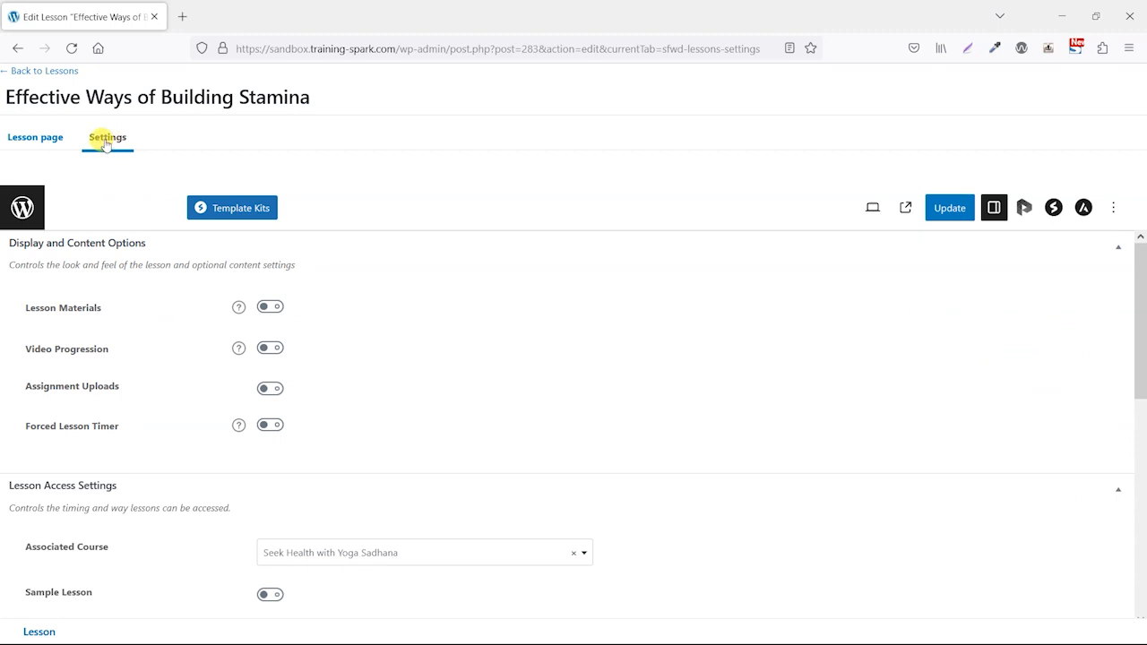
pyautogui.scroll(-3)
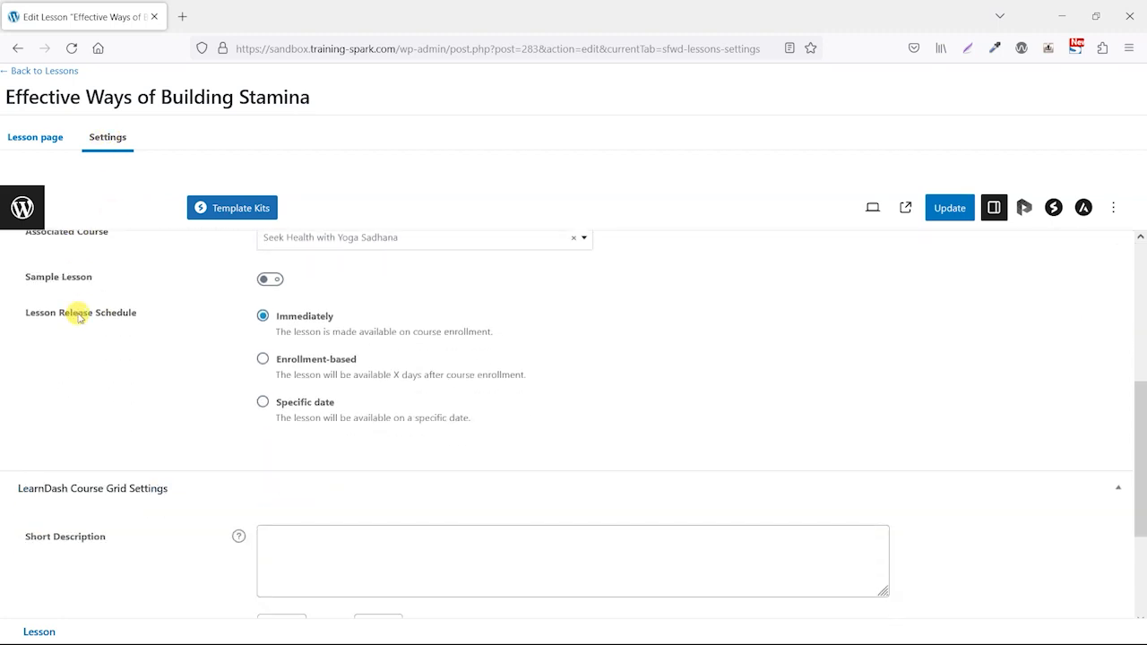
pyautogui.scroll(3)
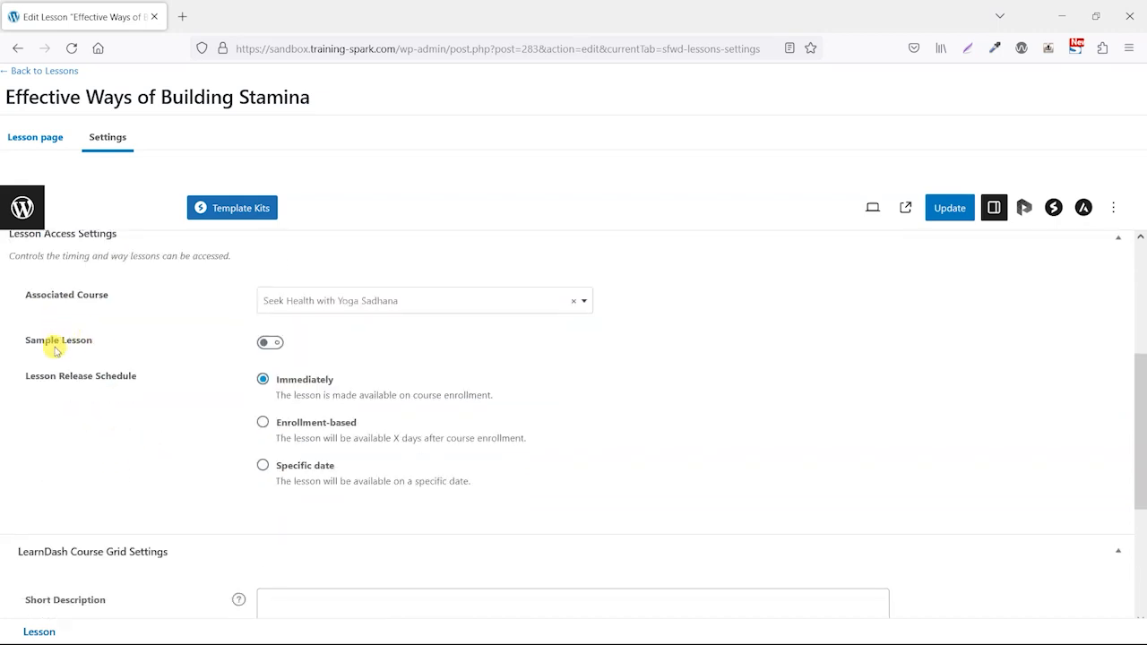
# Step: Switch on Sample Lesson and update the lesson
pyautogui.click(270, 342)
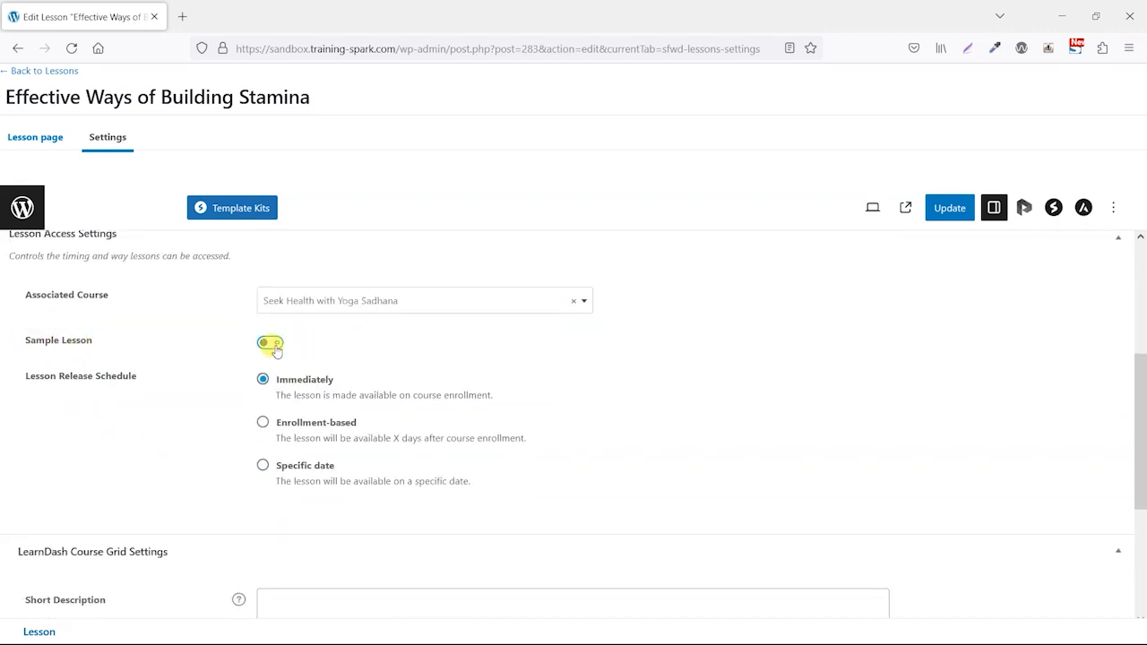
pyautogui.click(270, 345)
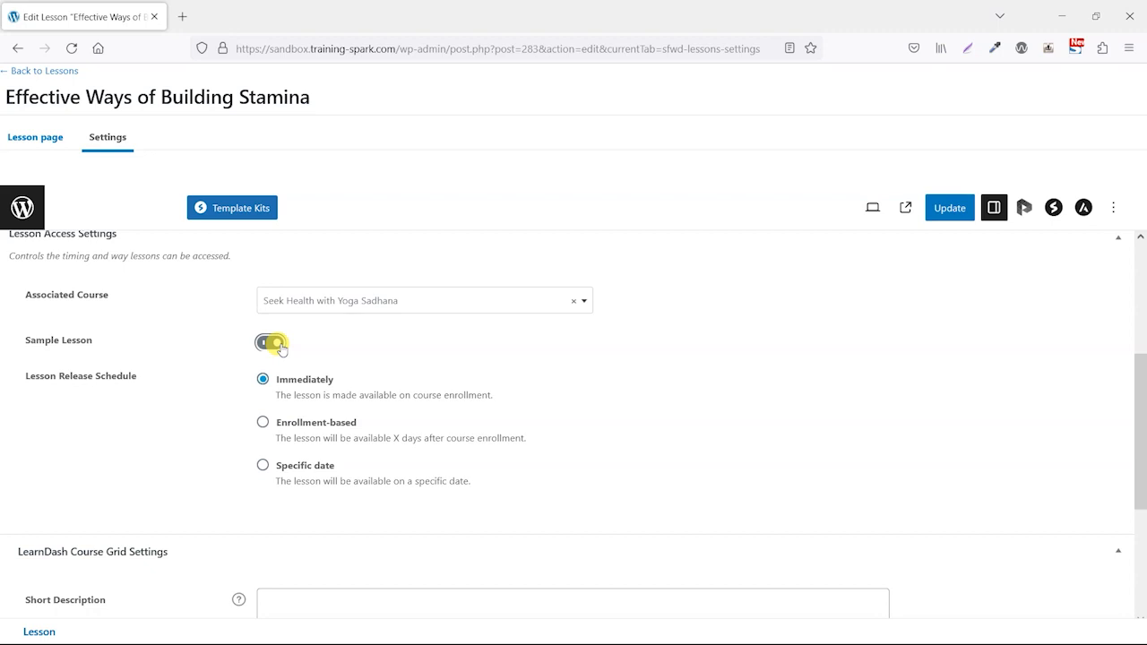
pyautogui.click(949, 207)
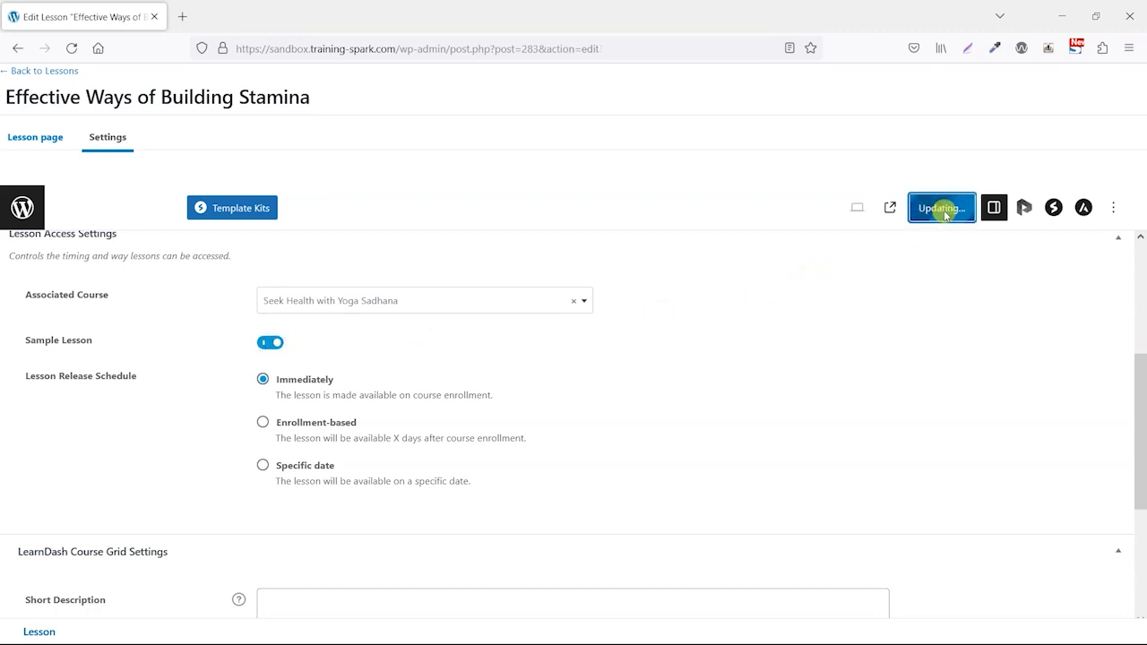
pyautogui.click(940, 207)
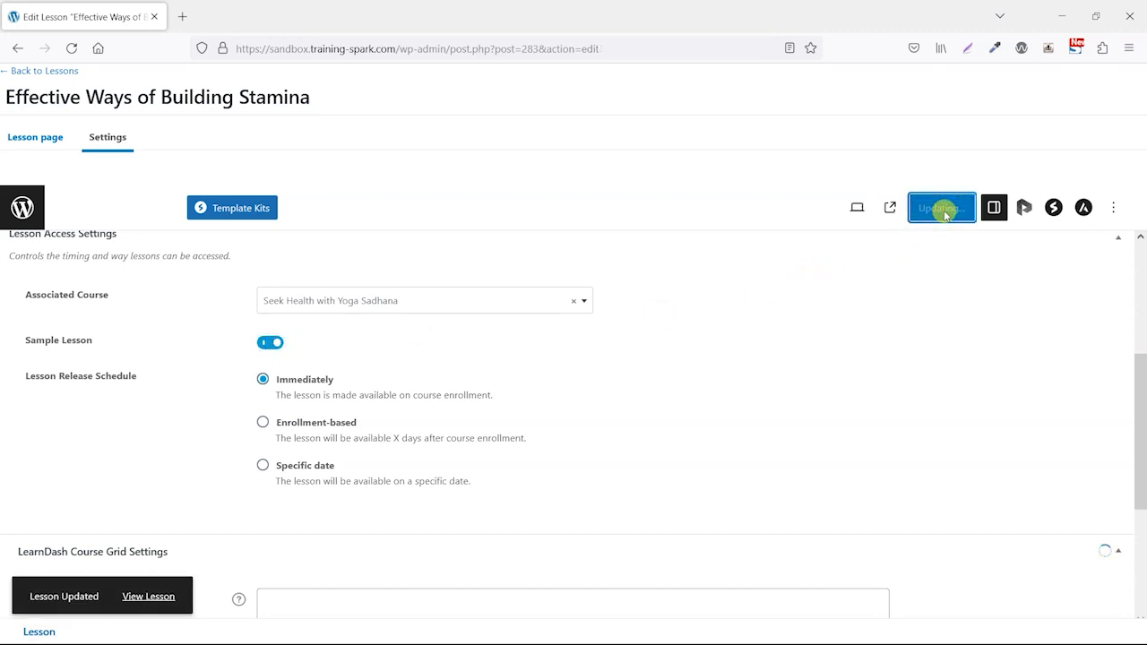
pyautogui.click(941, 207)
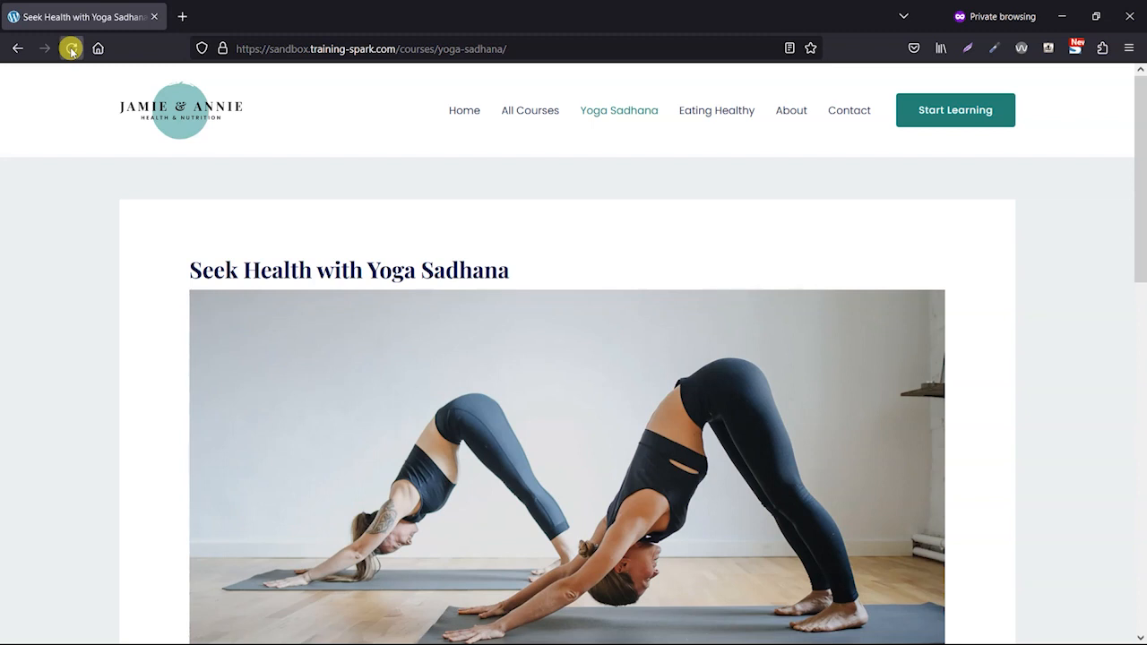
# Step: Scroll to Course Content where Effective Ways of Building Stamina shows the sample badge
pyautogui.scroll(-3)
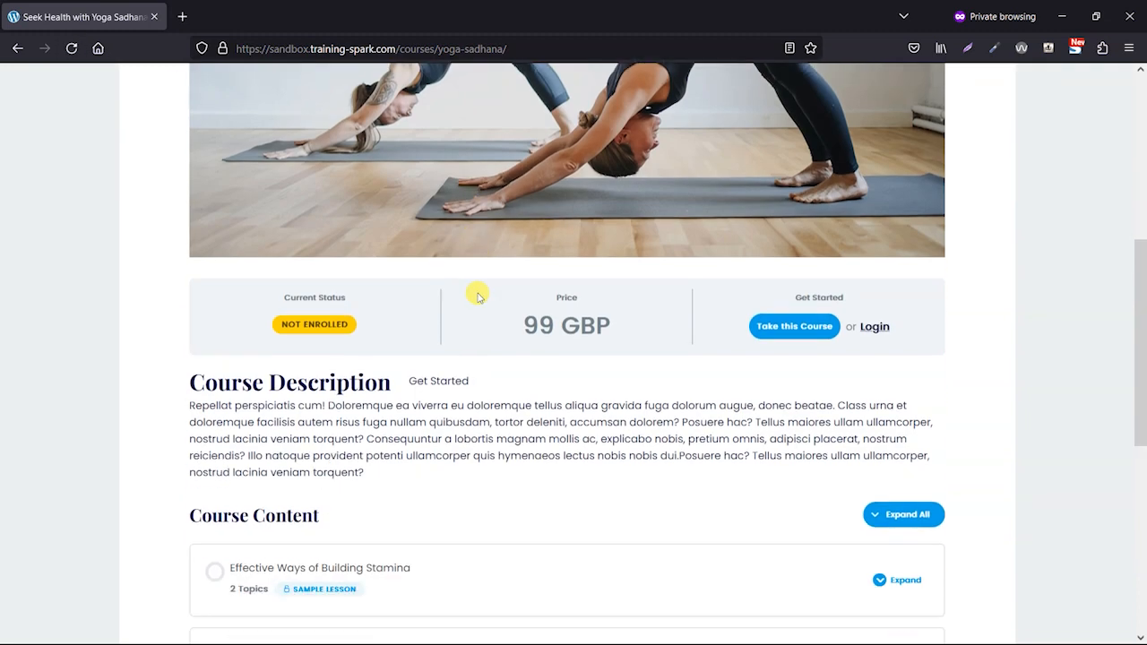
pyautogui.scroll(-3)
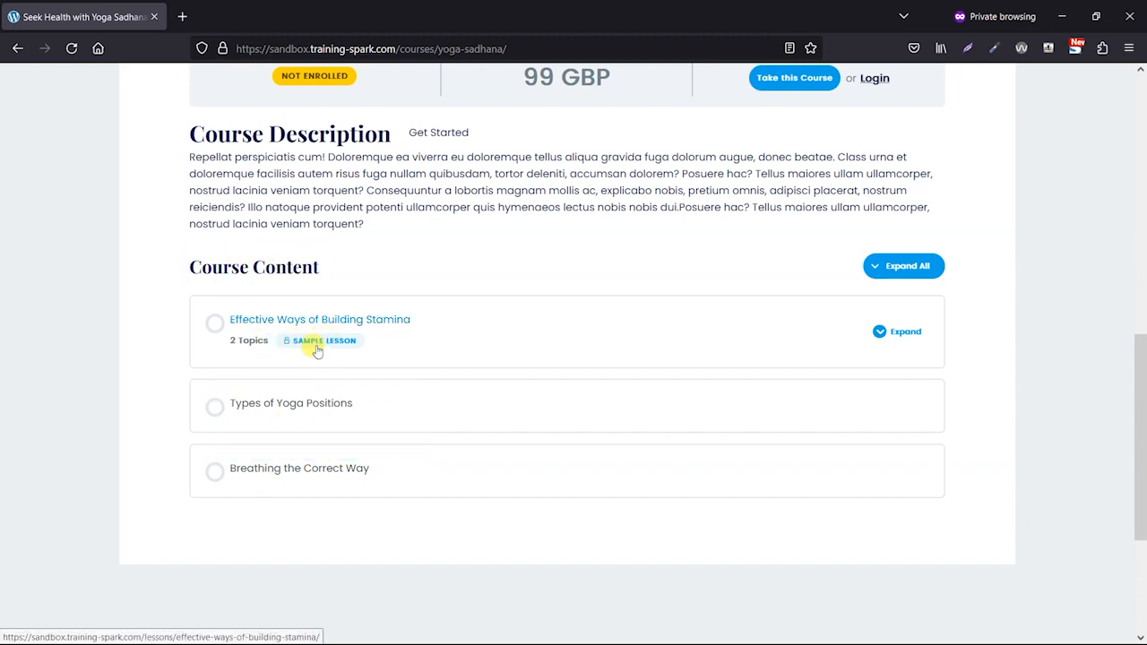
pyautogui.moveTo(314, 321)
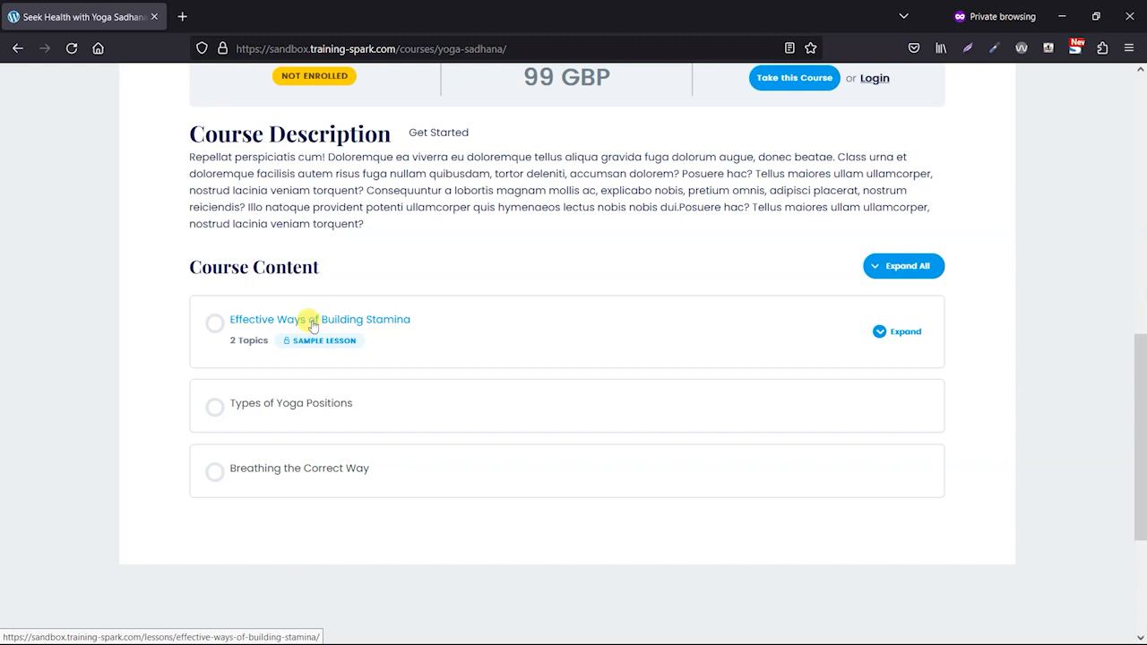
pyautogui.moveTo(389, 328)
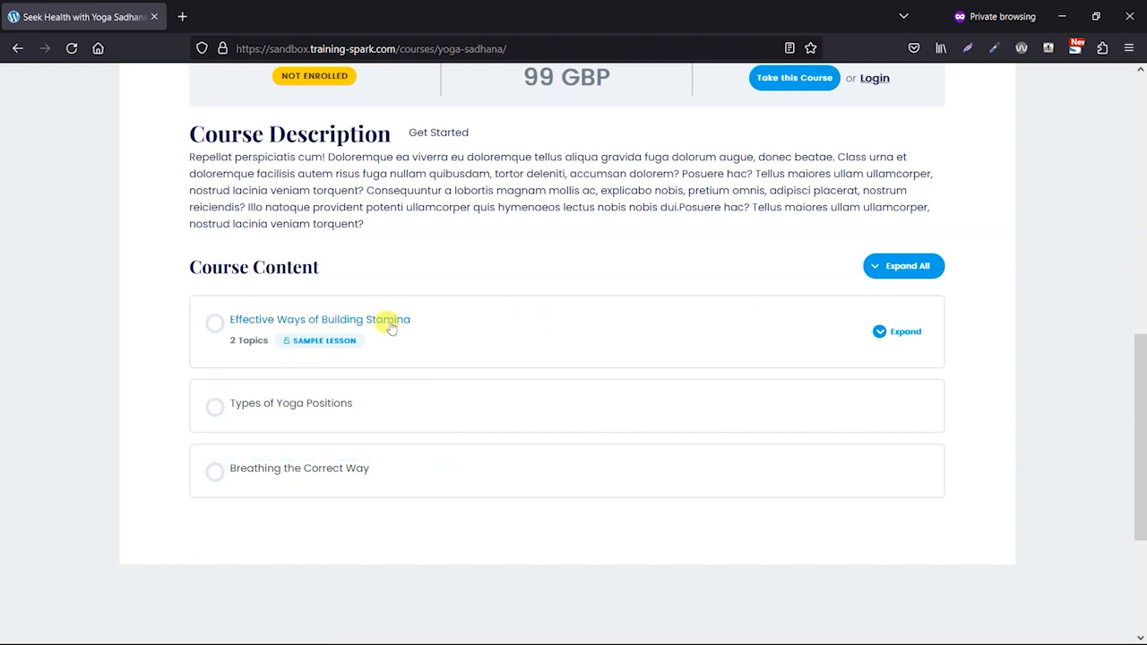
# Step: Open the sample lesson Effective Ways of Building Stamina as a visitor and scroll its content
pyautogui.click(319, 319)
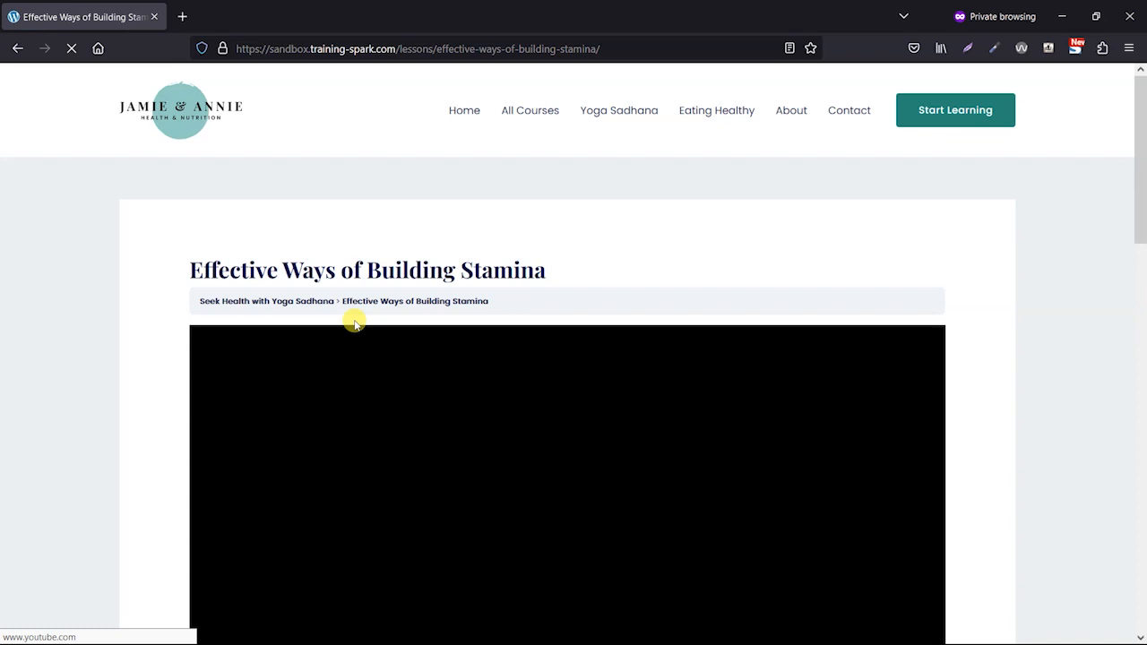
pyautogui.scroll(-3)
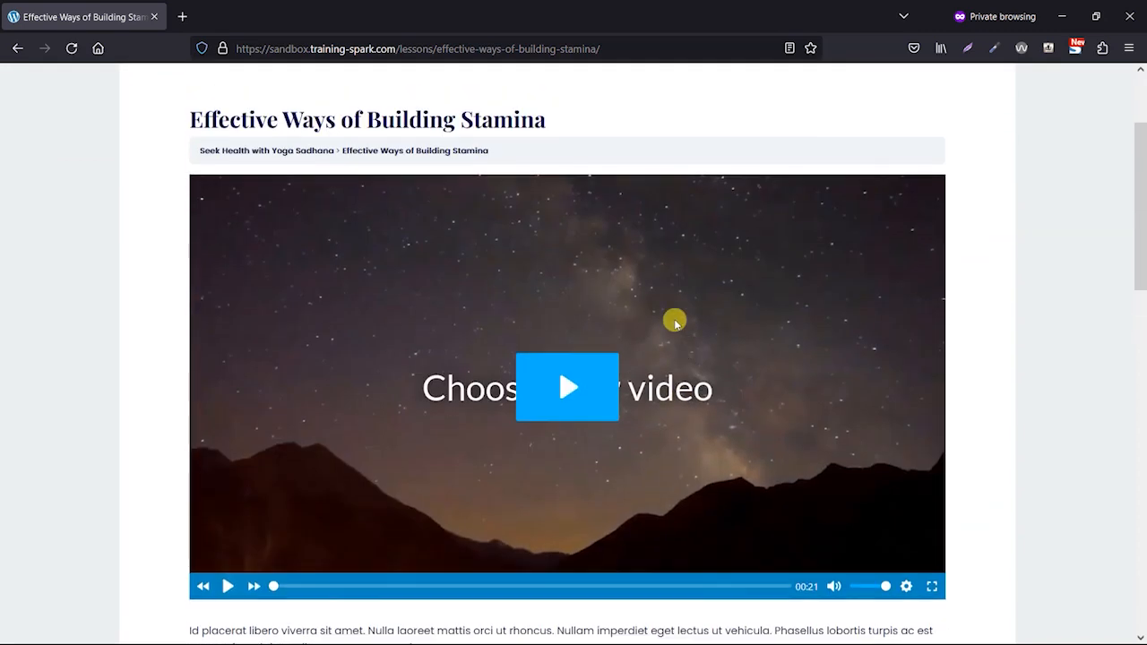
pyautogui.scroll(-3)
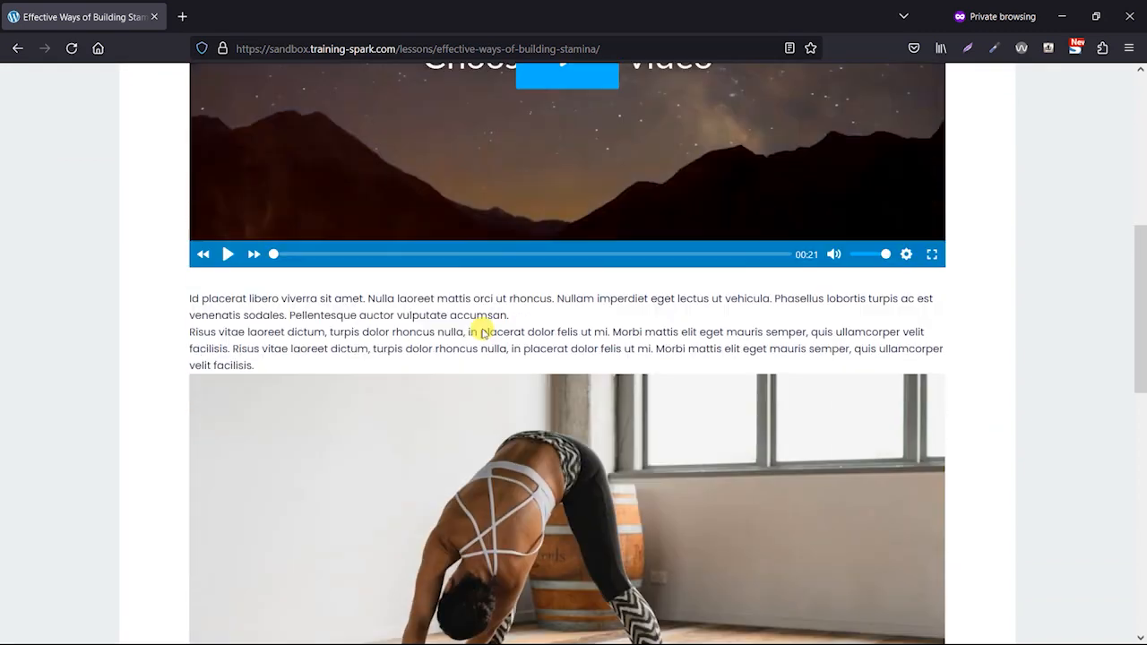
pyautogui.scroll(-3)
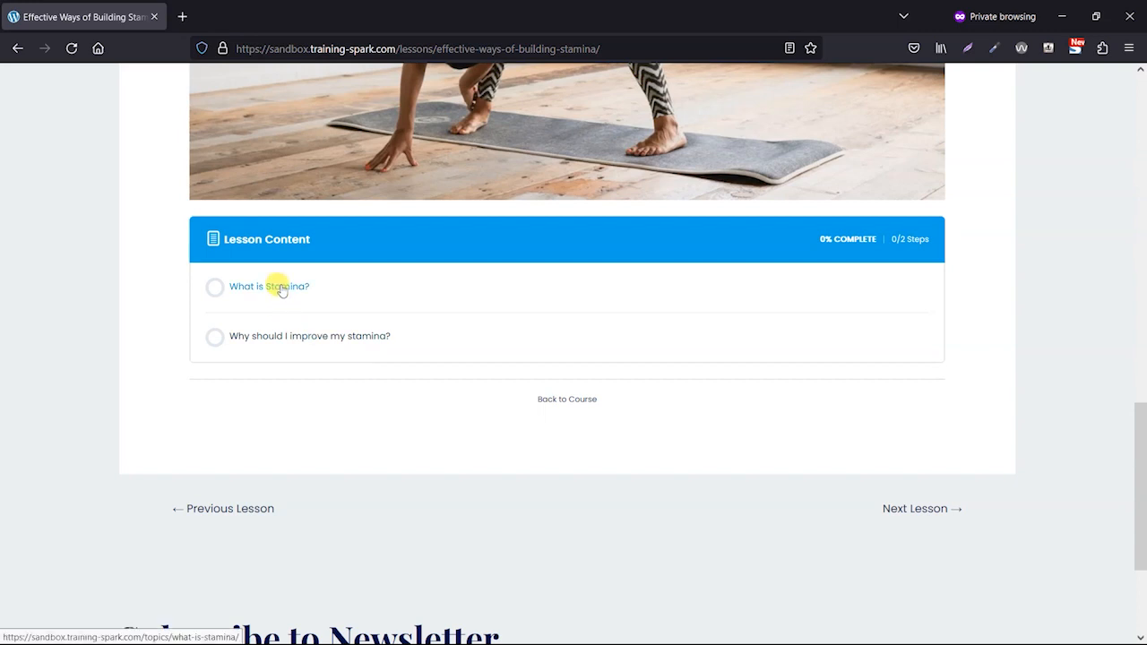
# Step: Open What is Stamina?, move to the next topic, and return to the lesson page
pyautogui.click(268, 286)
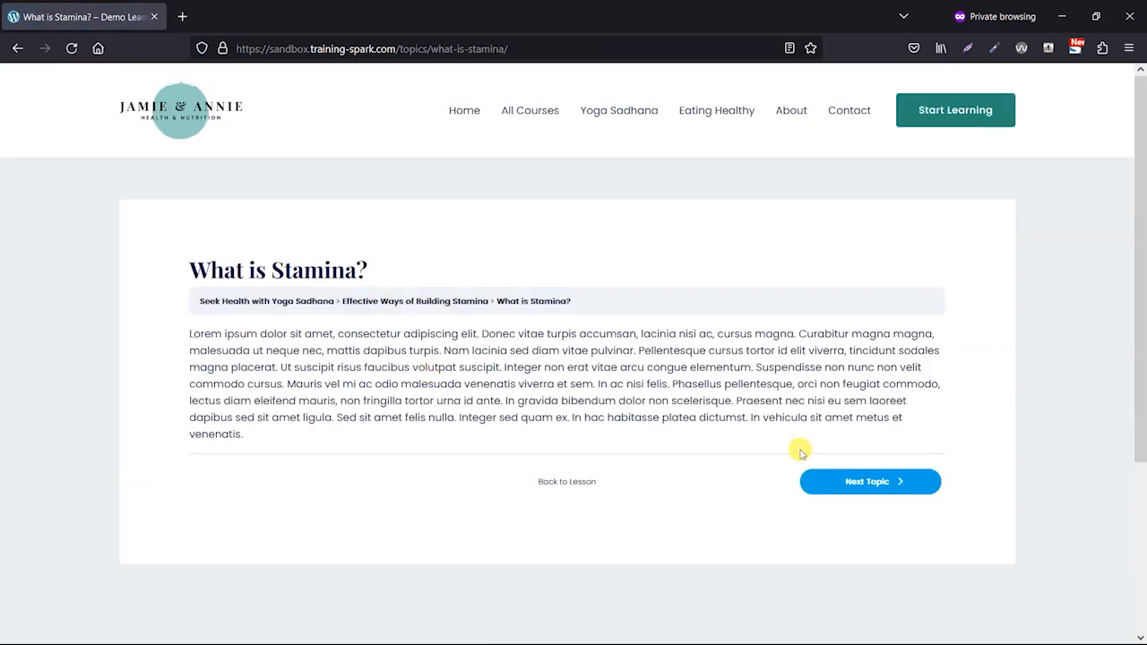
pyautogui.click(868, 481)
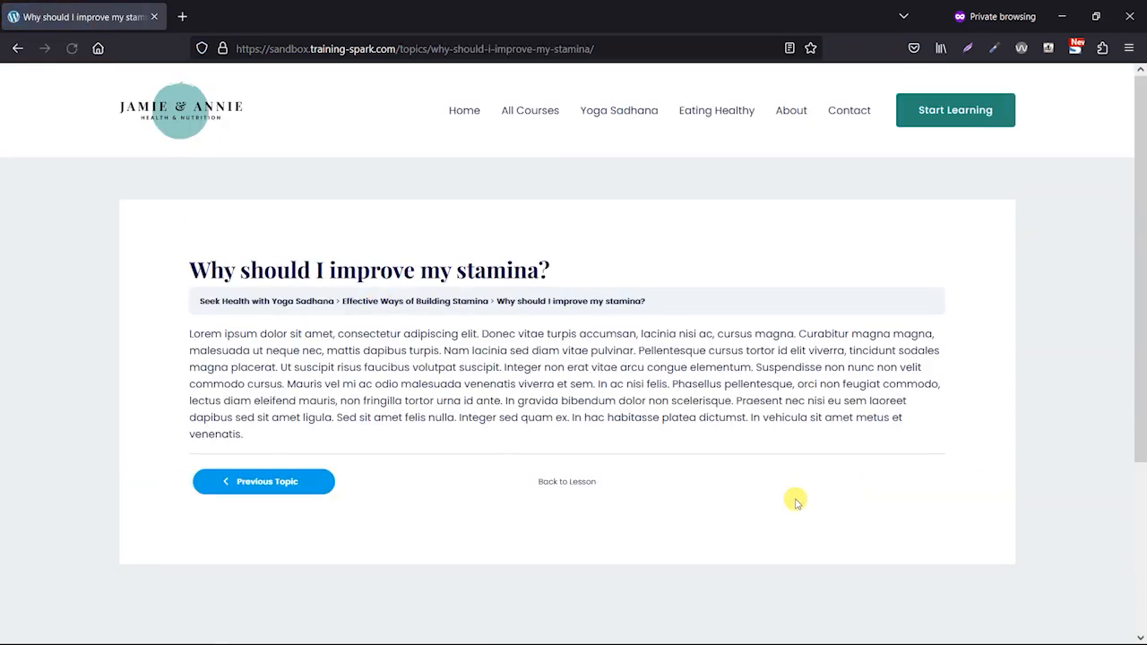
pyautogui.click(566, 481)
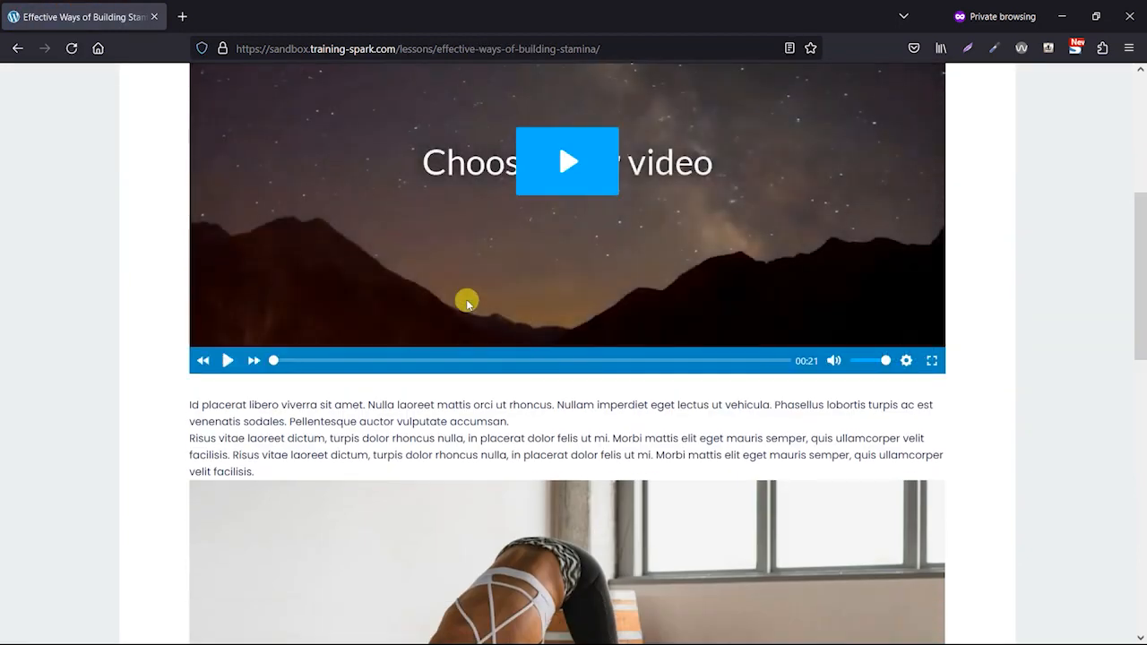
pyautogui.scroll(-3)
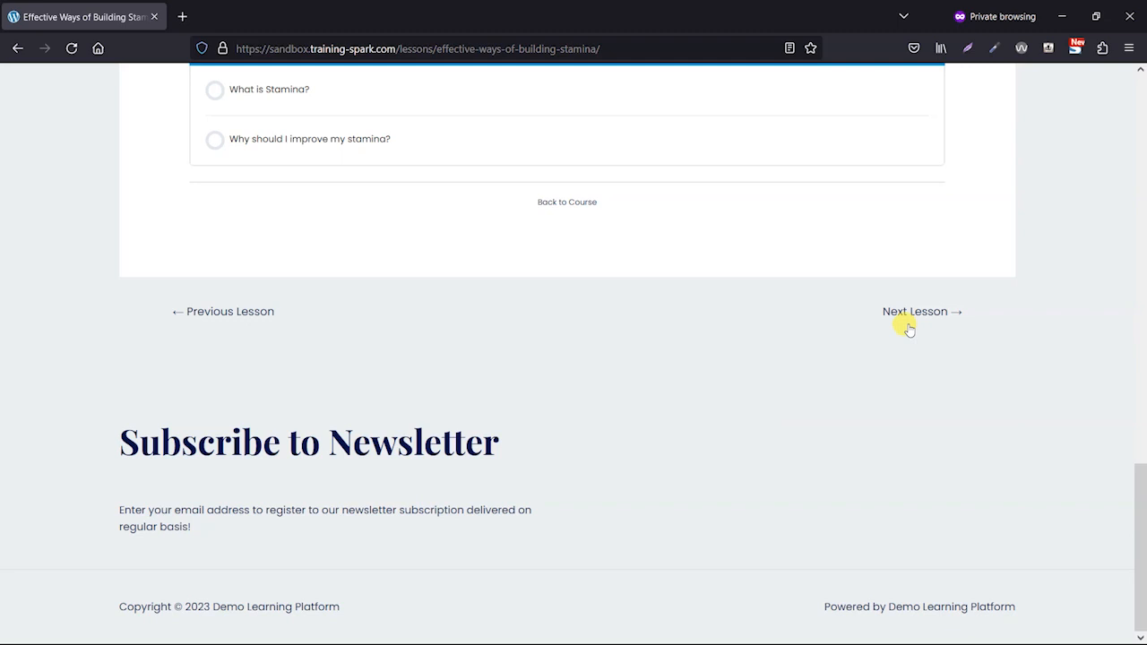
# Step: Return to the course page and scroll through it checking only the first lesson has the sample badge
pyautogui.click(915, 311)
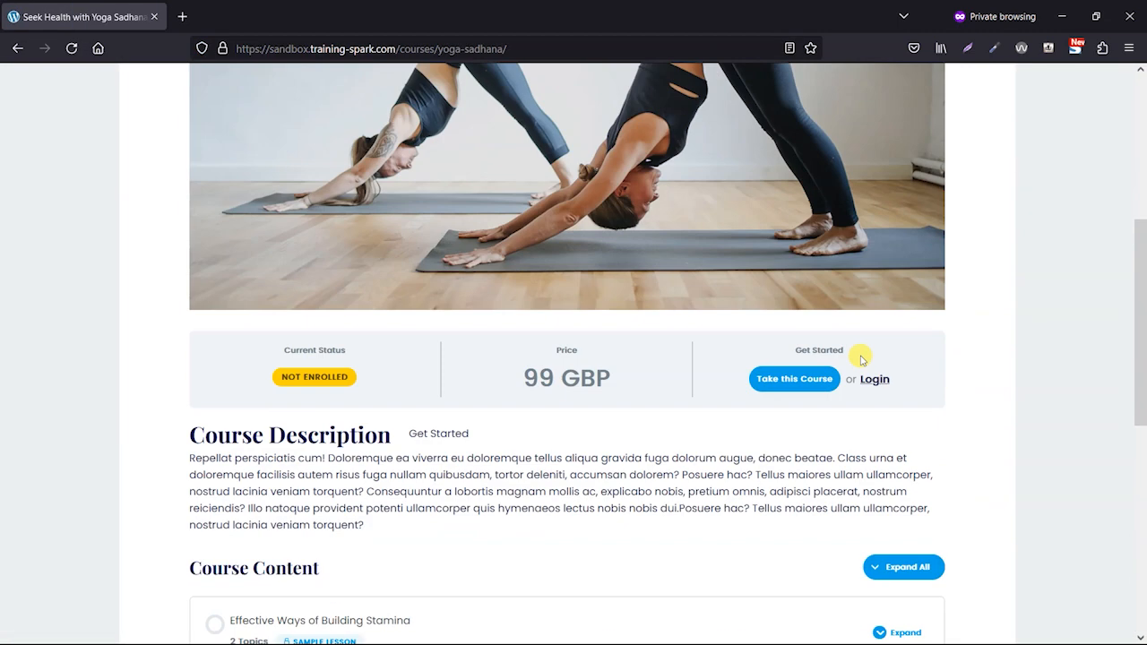
pyautogui.moveTo(874, 413)
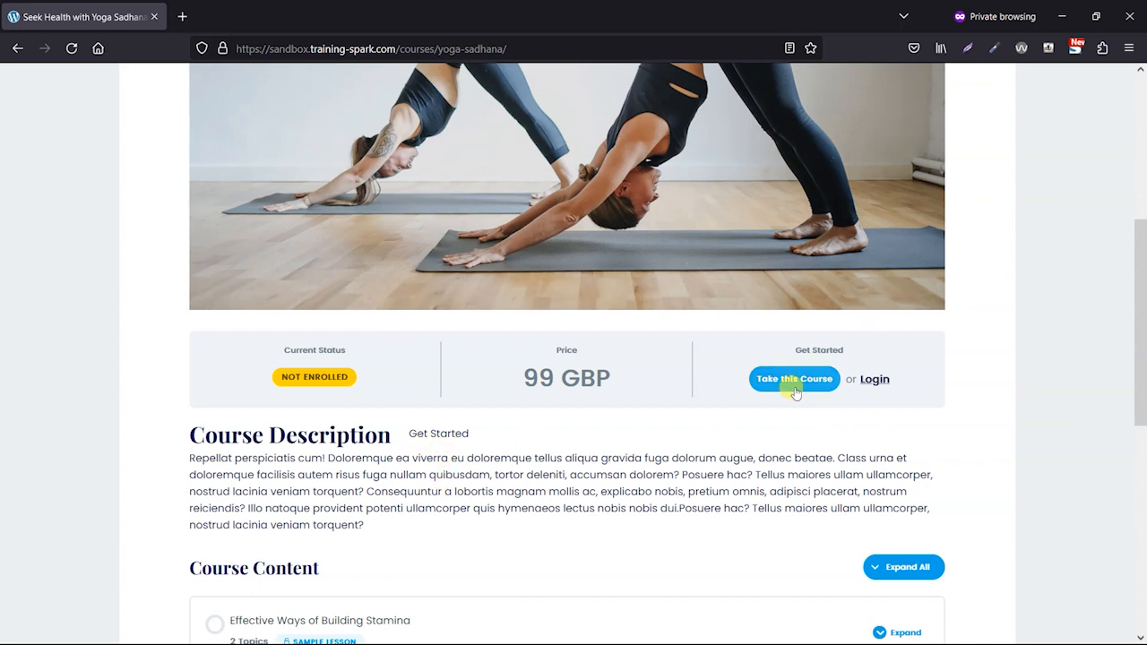
pyautogui.scroll(-3)
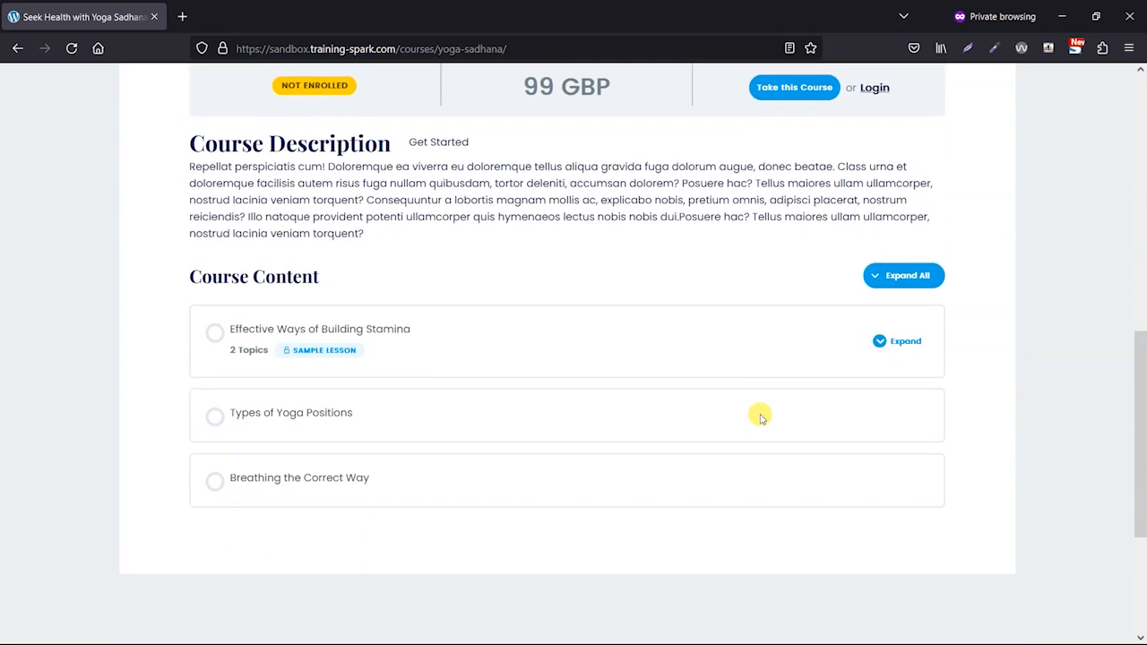
pyautogui.scroll(3)
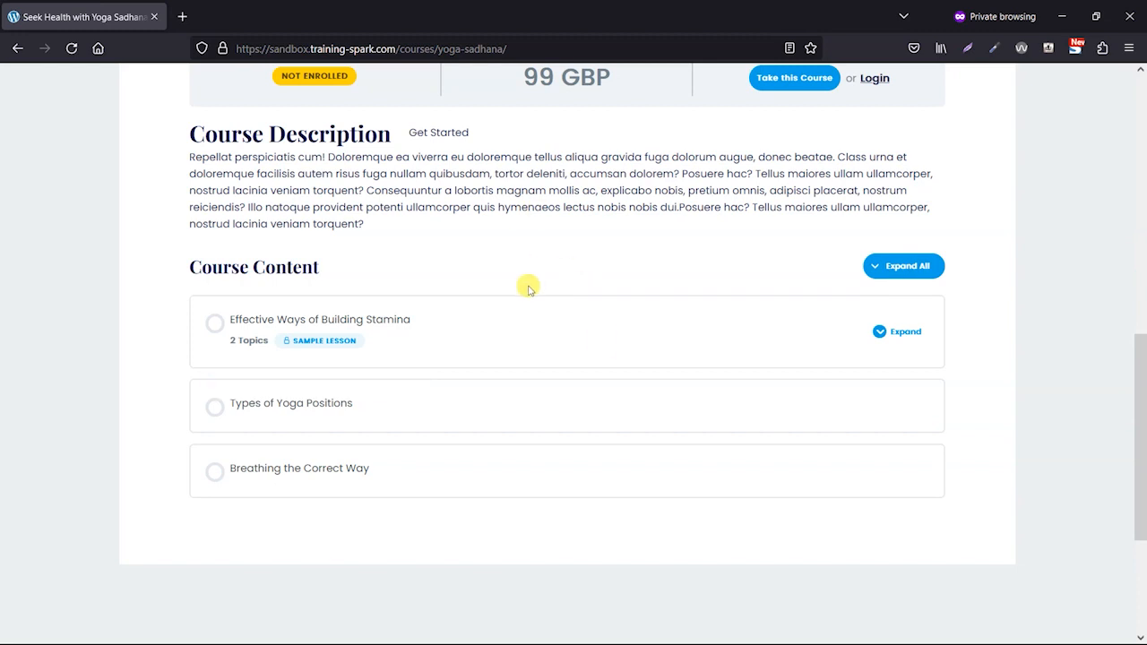
pyautogui.scroll(3)
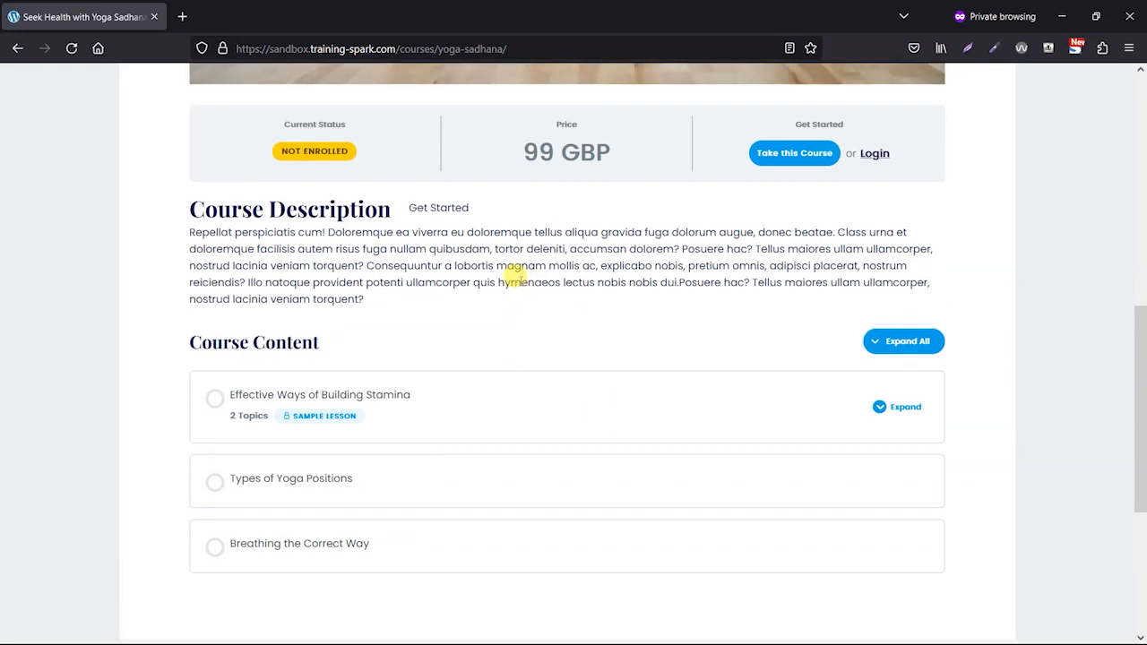
pyautogui.moveTo(794, 153)
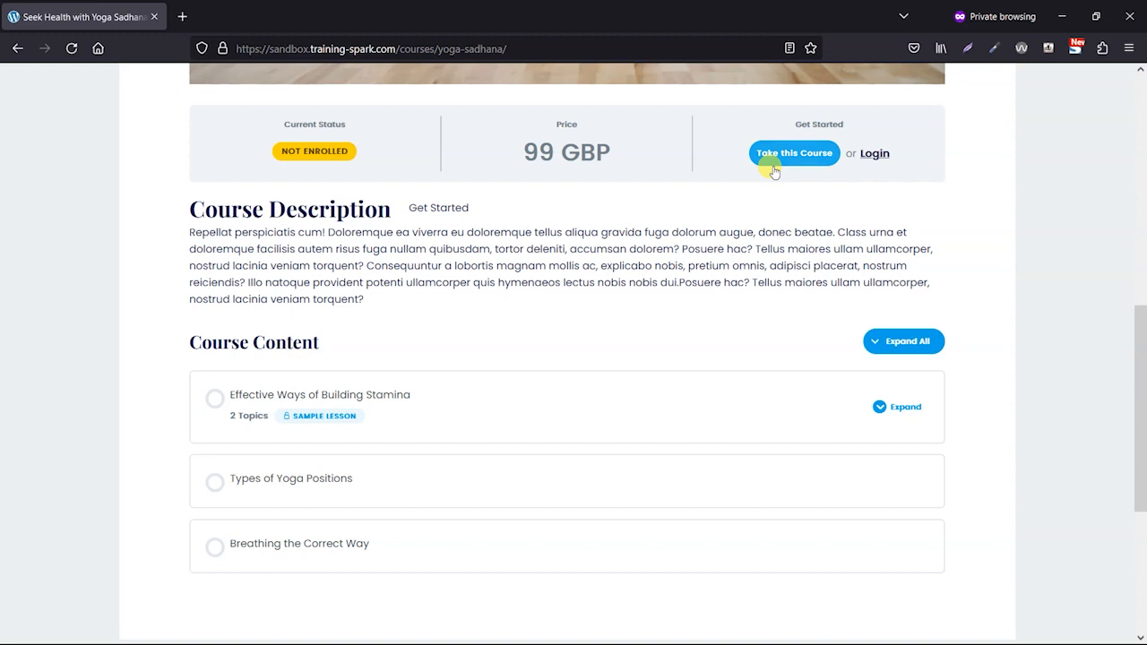
pyautogui.scroll(3)
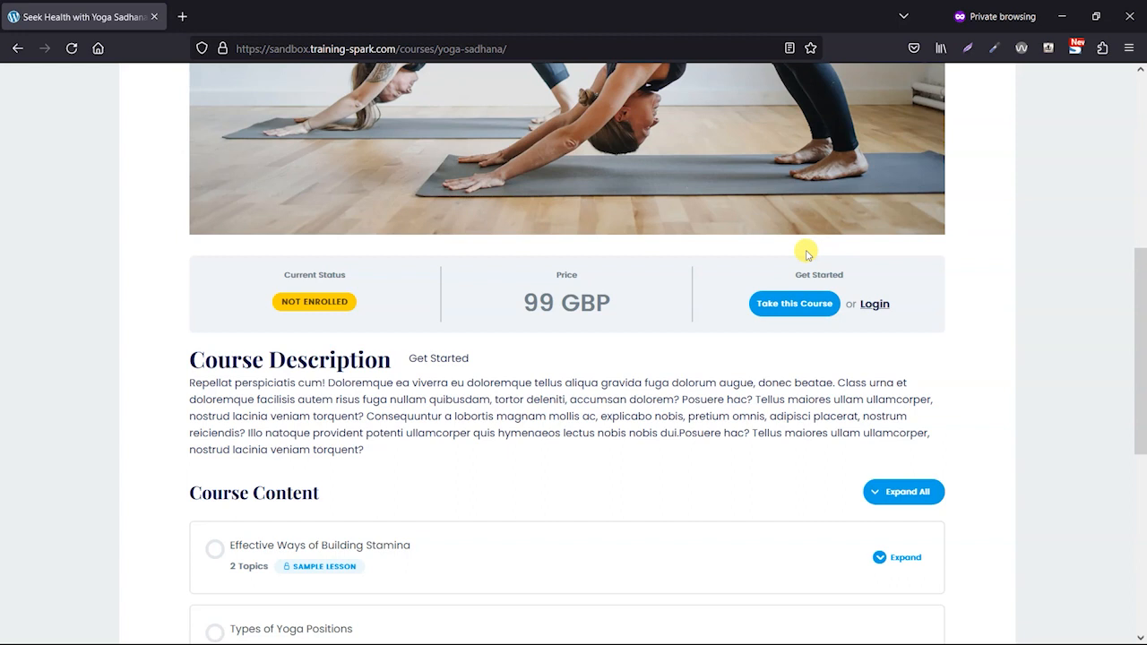
pyautogui.scroll(-3)
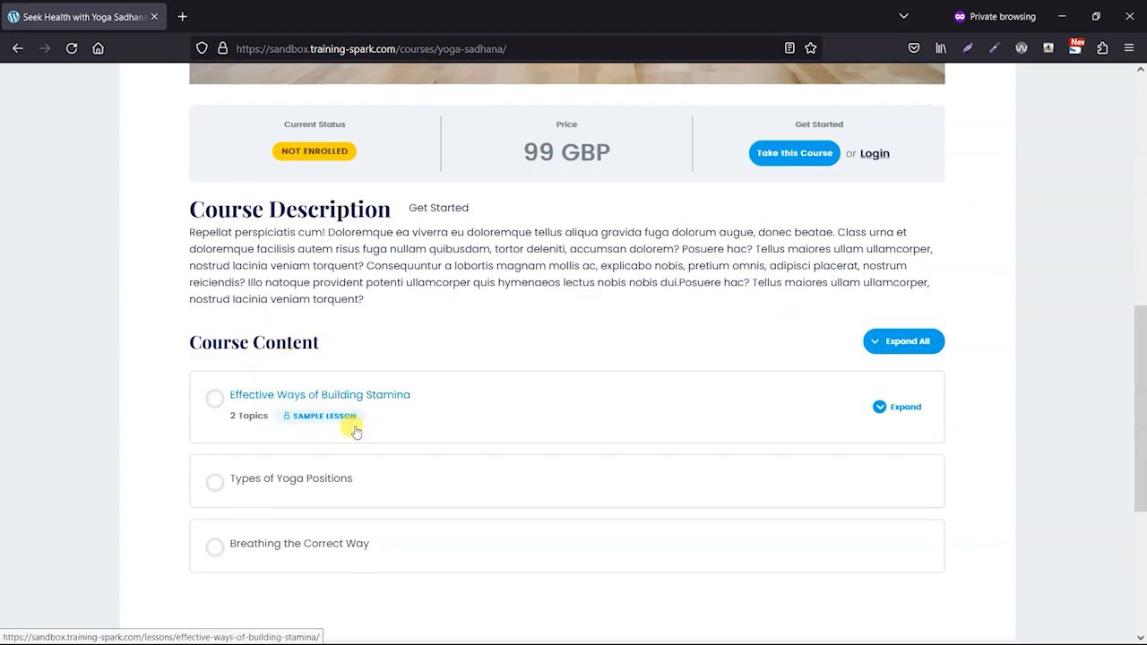
pyautogui.scroll(3)
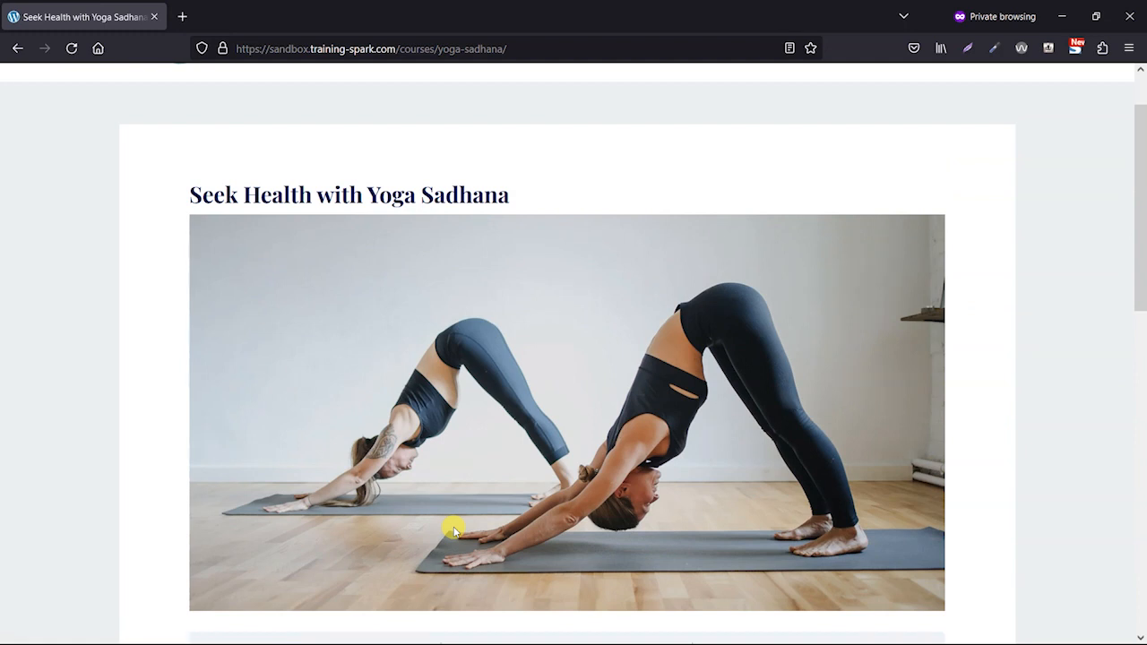
pyautogui.scroll(-3)
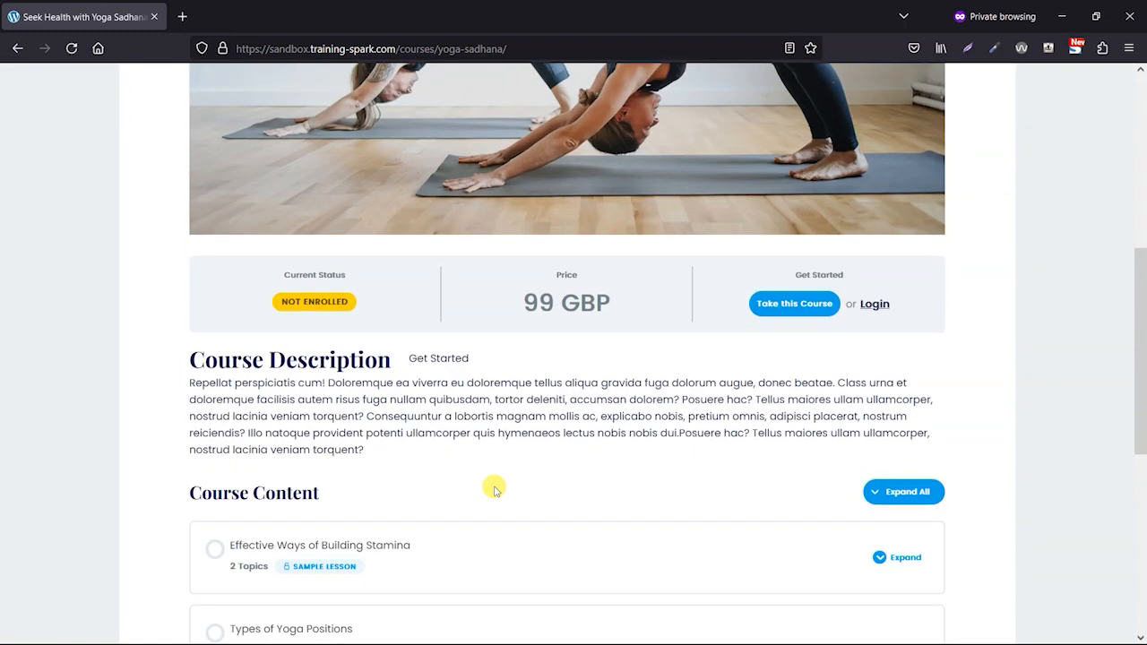
pyautogui.scroll(-3)
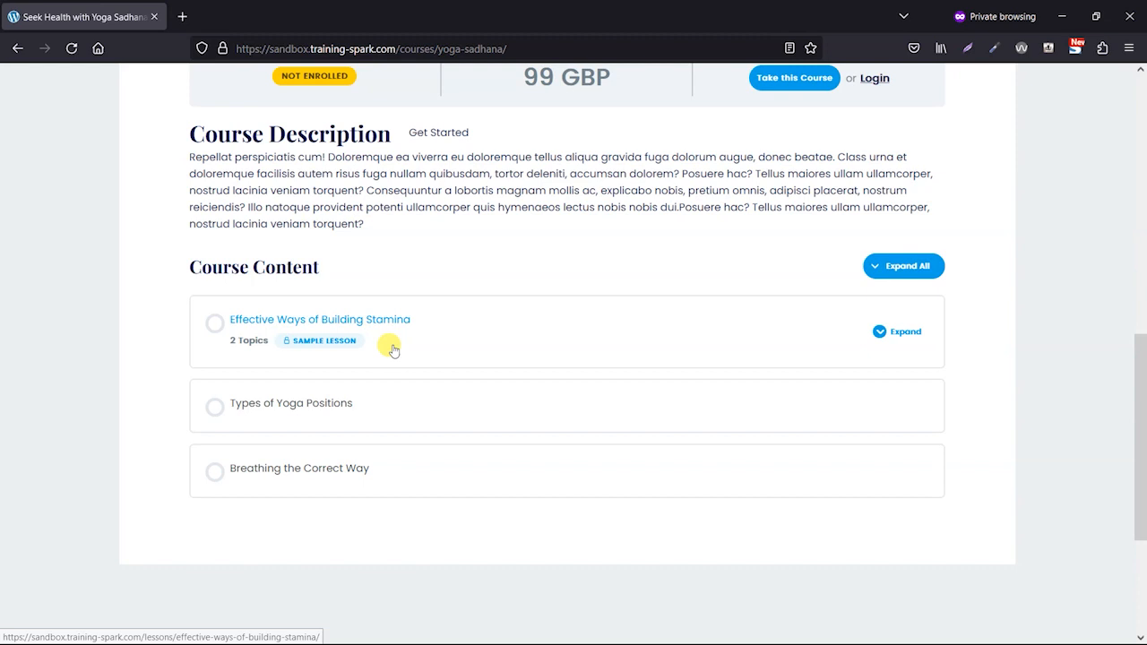